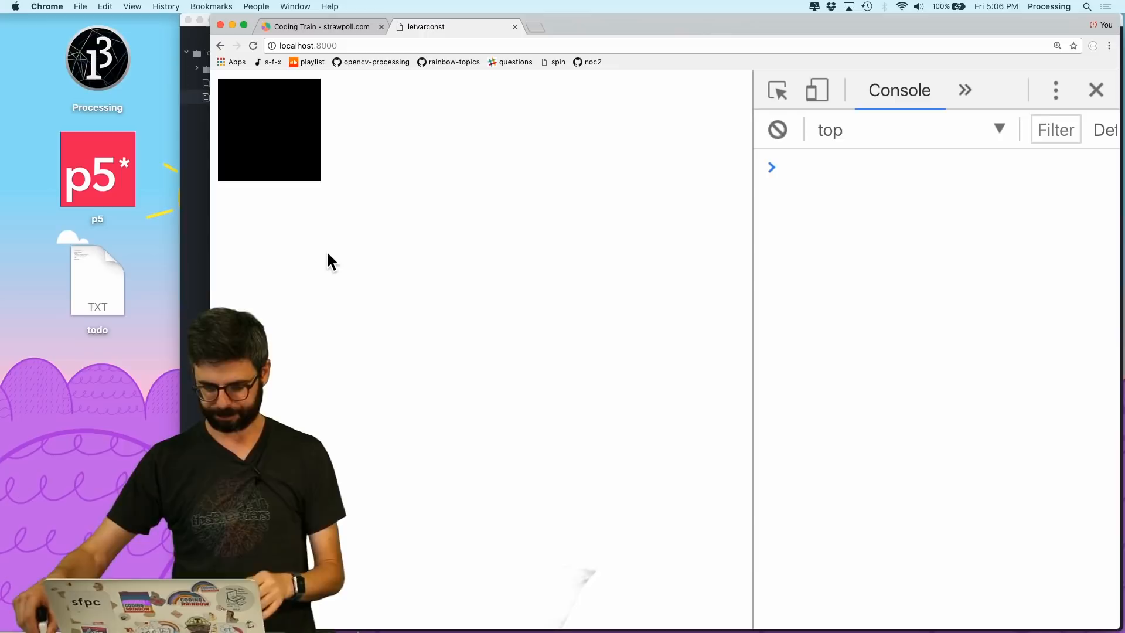
Step: In Atom's sketch.js, declare var x = 100 inside setup()
{"action": "key", "text": "cmd+tab"}
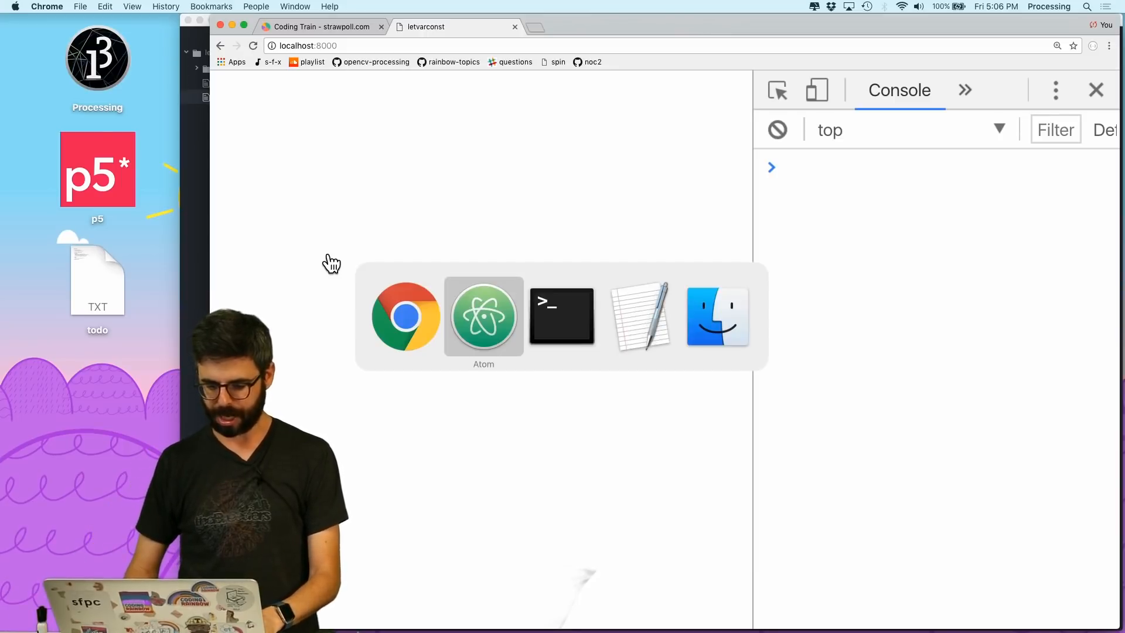
{"action": "left_click", "coordinate": [482, 316]}
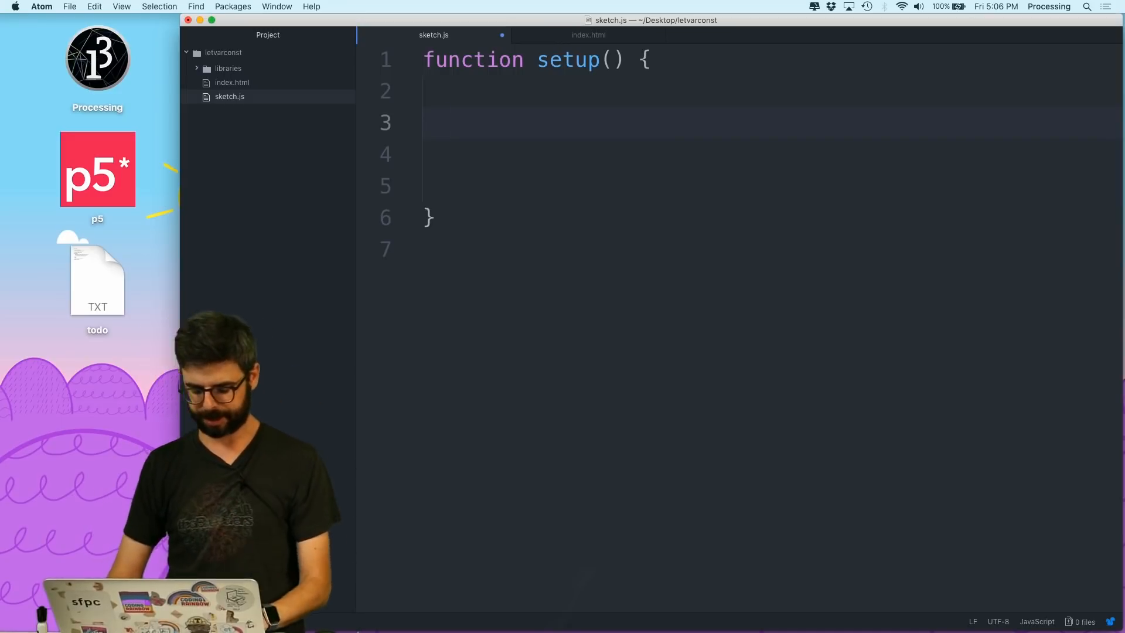
{"action": "type", "text": "var x = 1"}
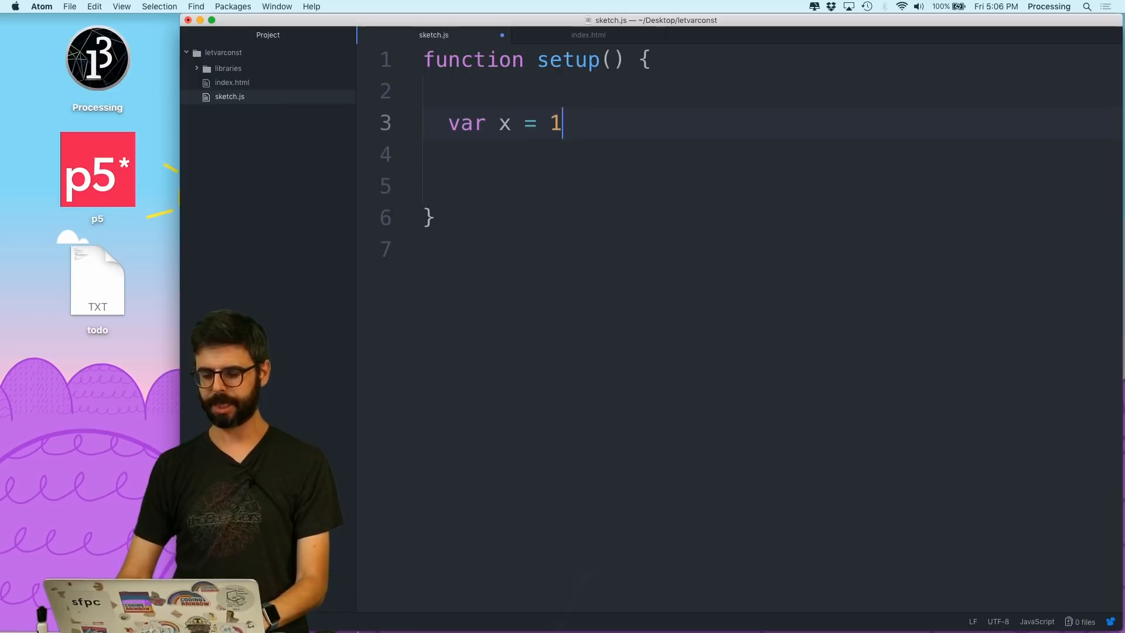
{"action": "type", "text": "00;"}
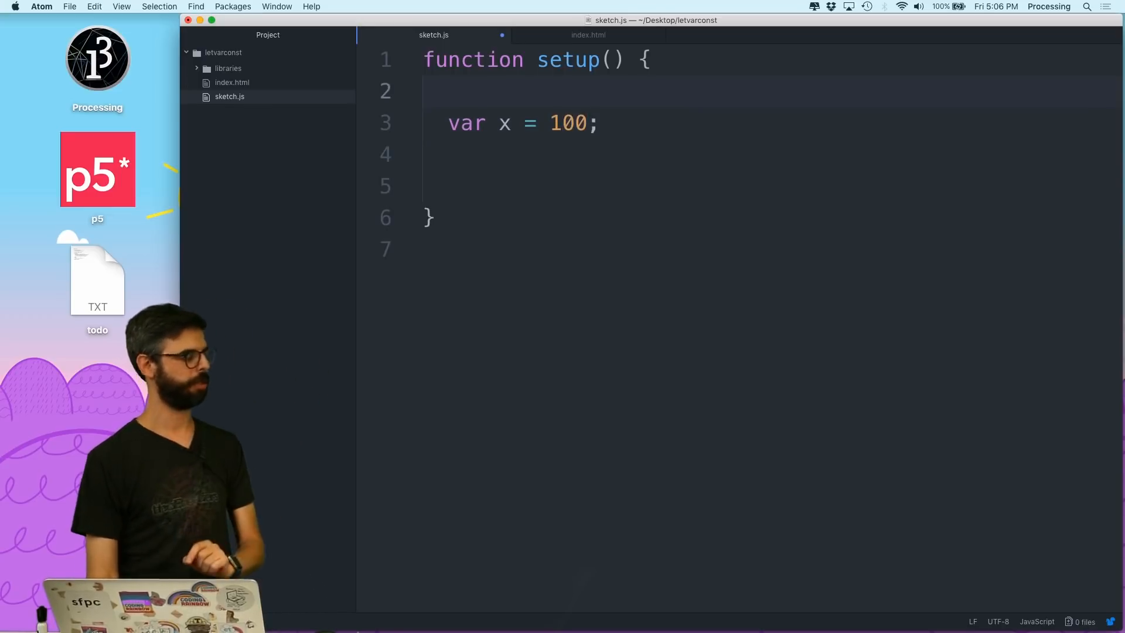
Step: Add console.log(x) lines both before and after the var x declaration
{"action": "type", "text": "console.l"}
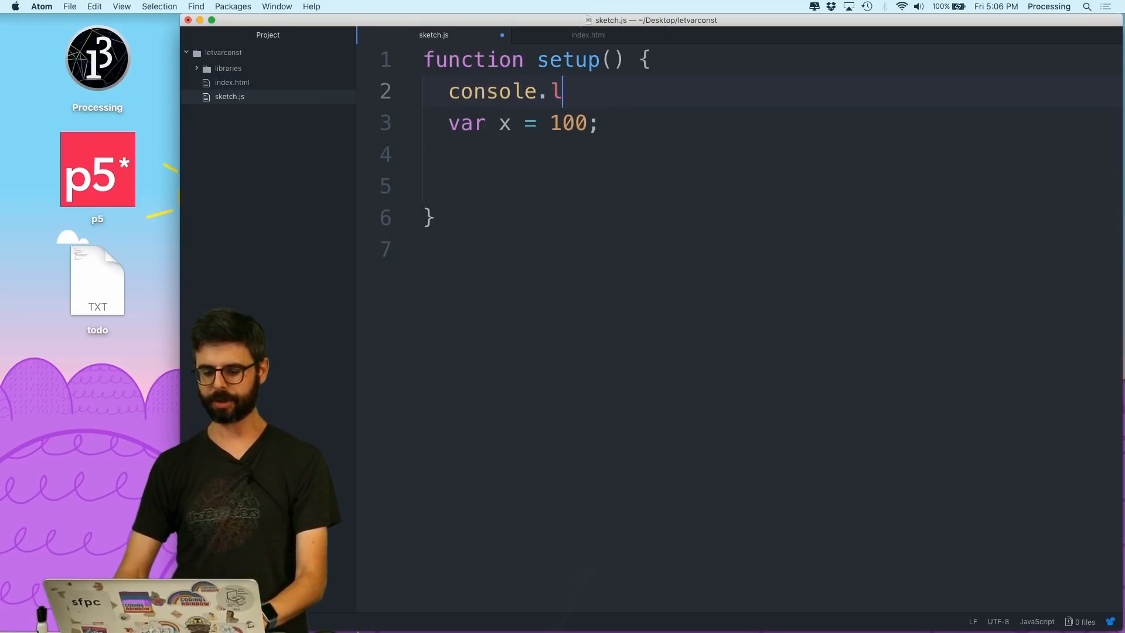
{"action": "type", "text": "og(x);"}
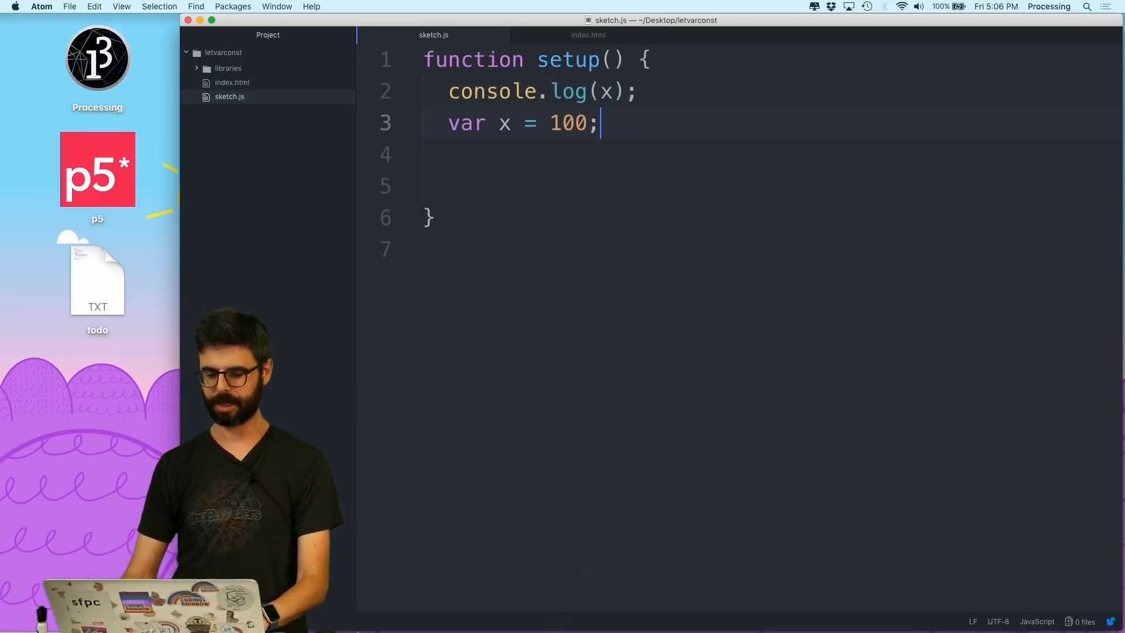
{"action": "type", "text": "console.log(x);"}
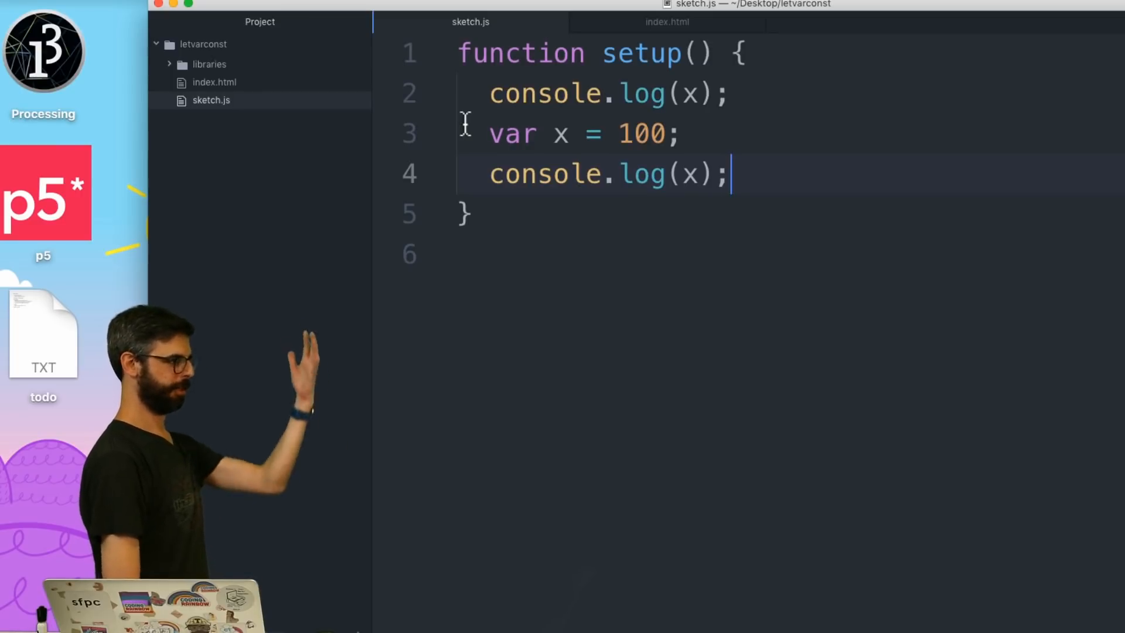
Step: Check the console in Chrome, then change the declaration to let x = 100
{"action": "left_click", "coordinate": [491, 94]}
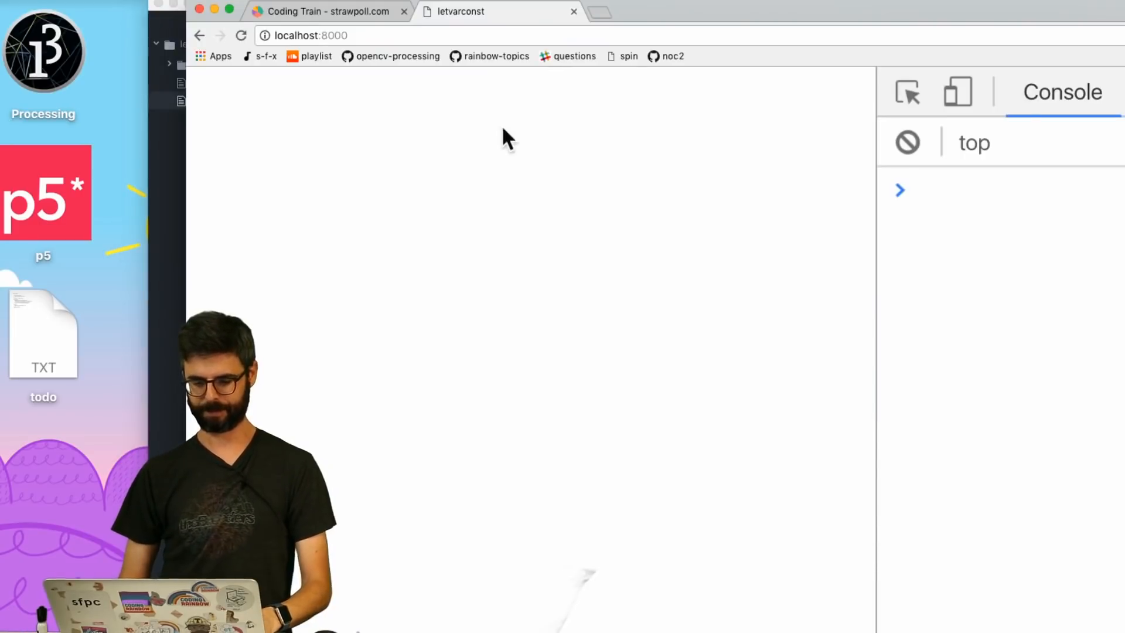
{"action": "left_click_drag", "start_coordinate": [877, 200], "coordinate": [534, 201]}
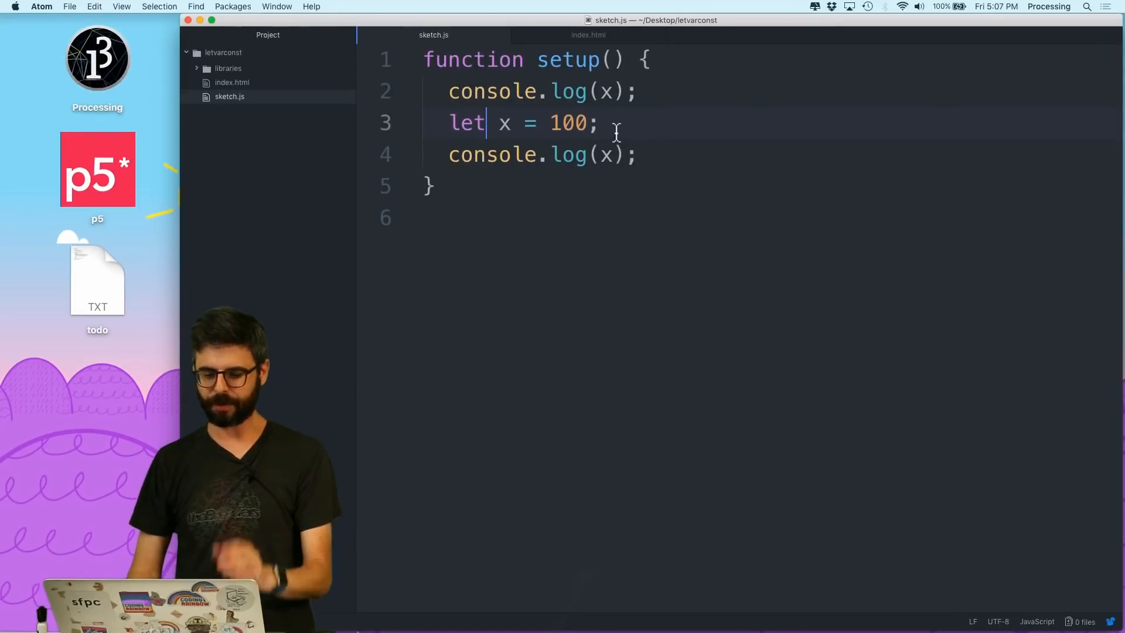
Step: Declare let x alone, assign x = 100 before the second log, and test in Chrome
{"action": "left_click", "coordinate": [511, 123]}
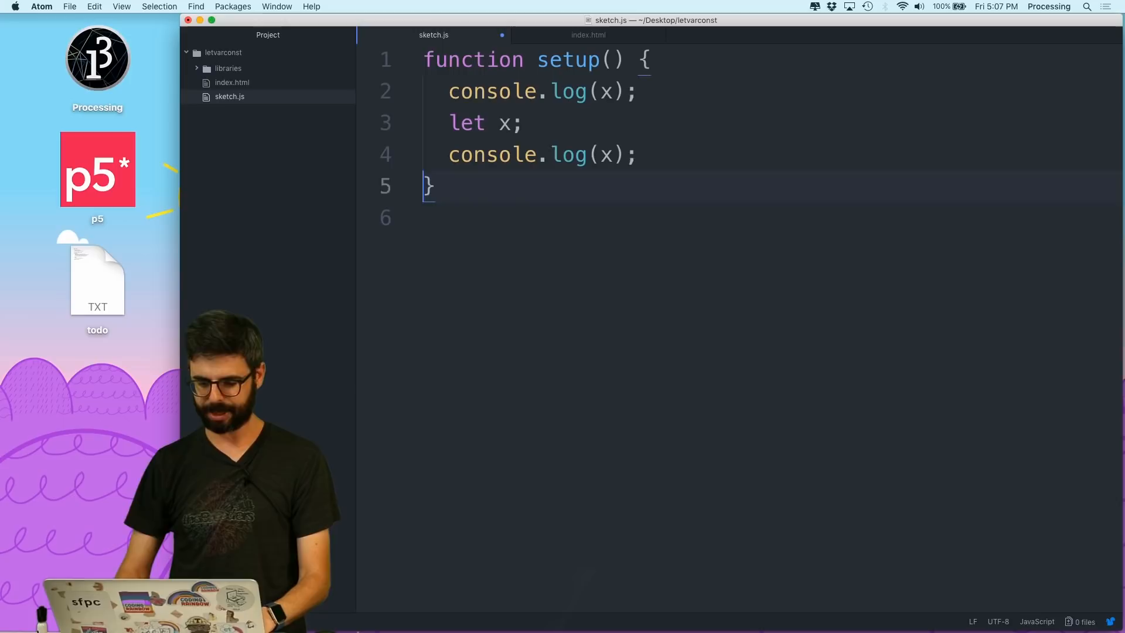
{"action": "type", "text": "x = 100;"}
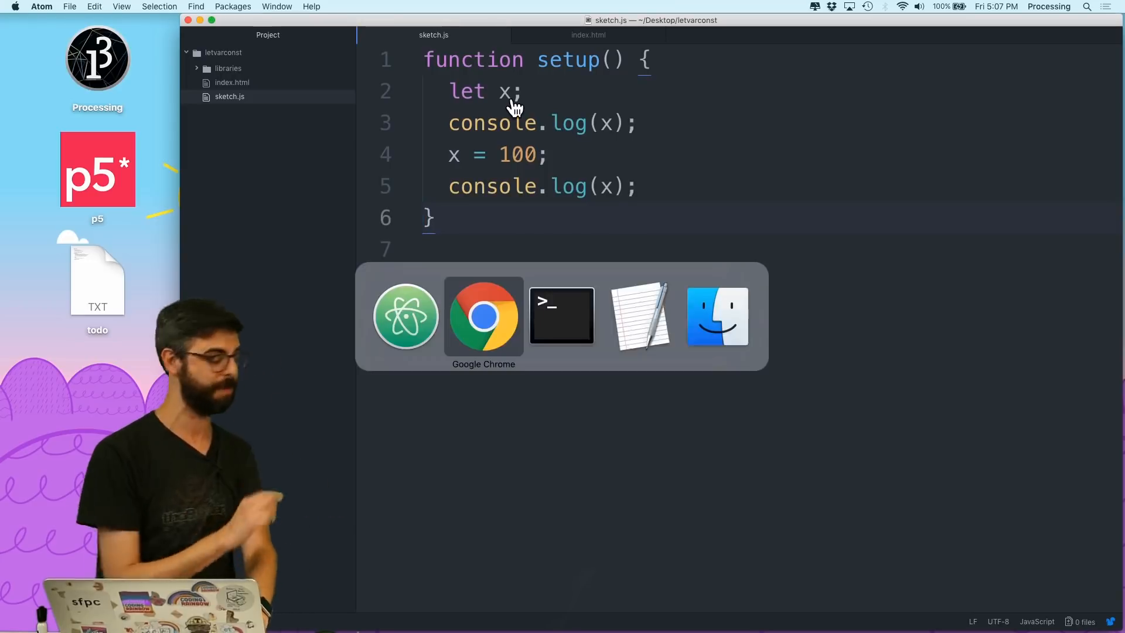
{"action": "left_click", "coordinate": [482, 315]}
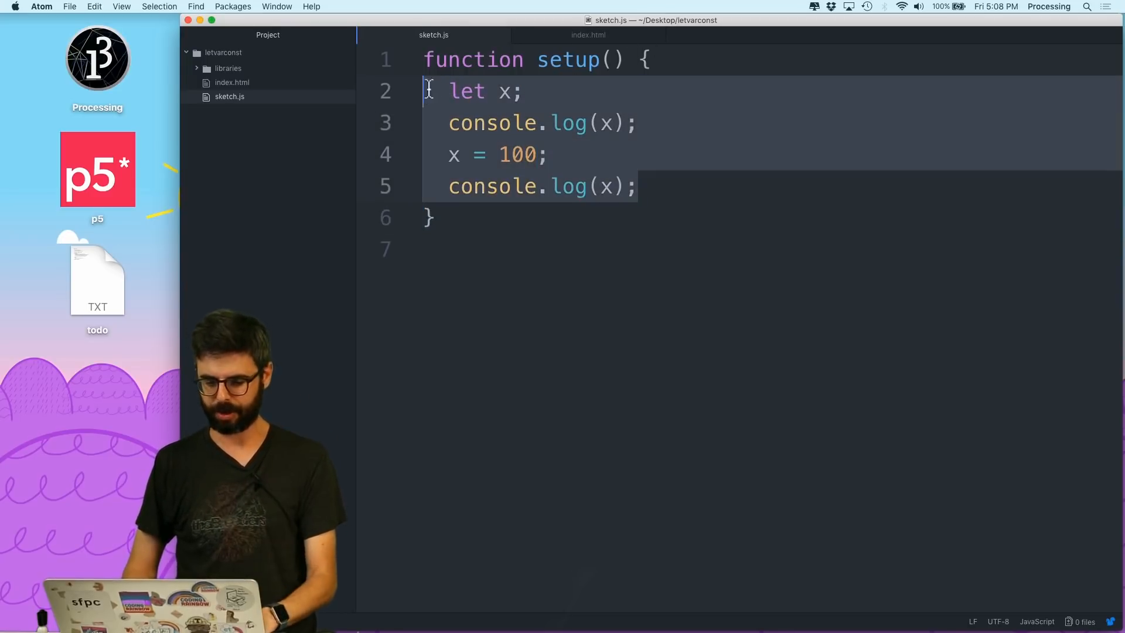
Step: Replace setup's body with a for (var i = 0; i < 100; i++) loop and a comment
{"action": "key", "text": "delete"}
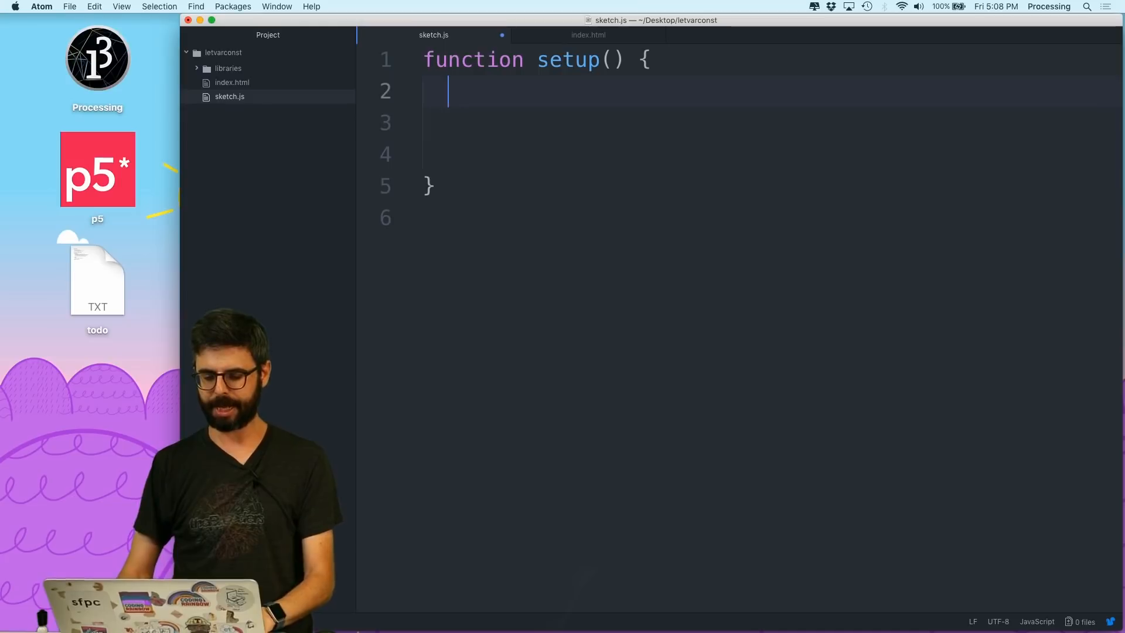
{"action": "type", "text": "for (var i = 0; i"}
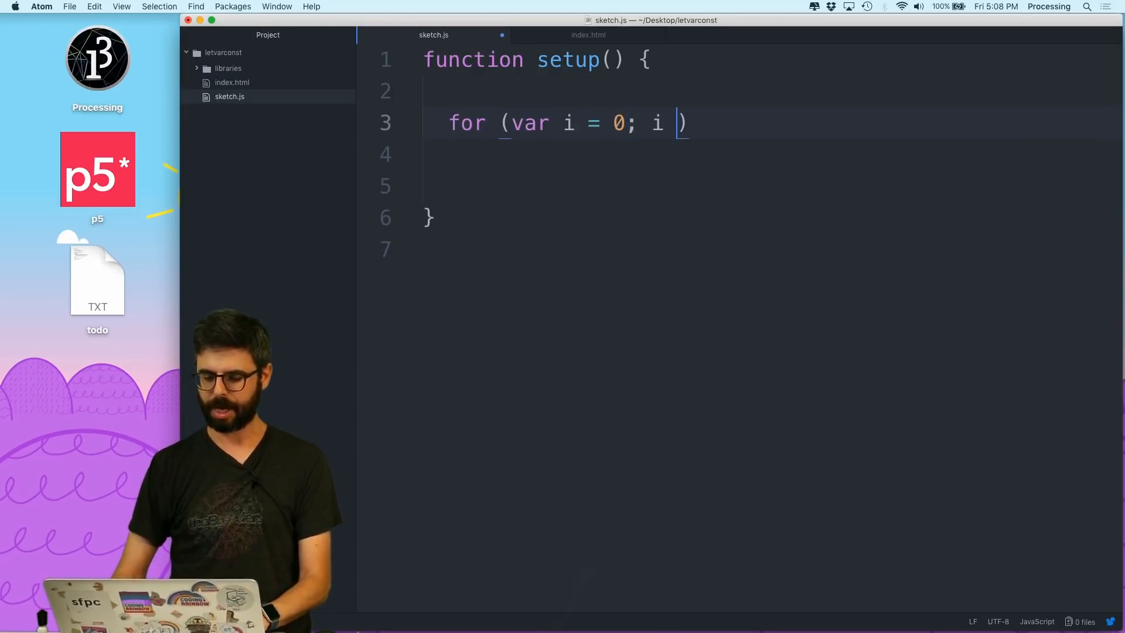
{"action": "type", "text": "< 100; i++) {"}
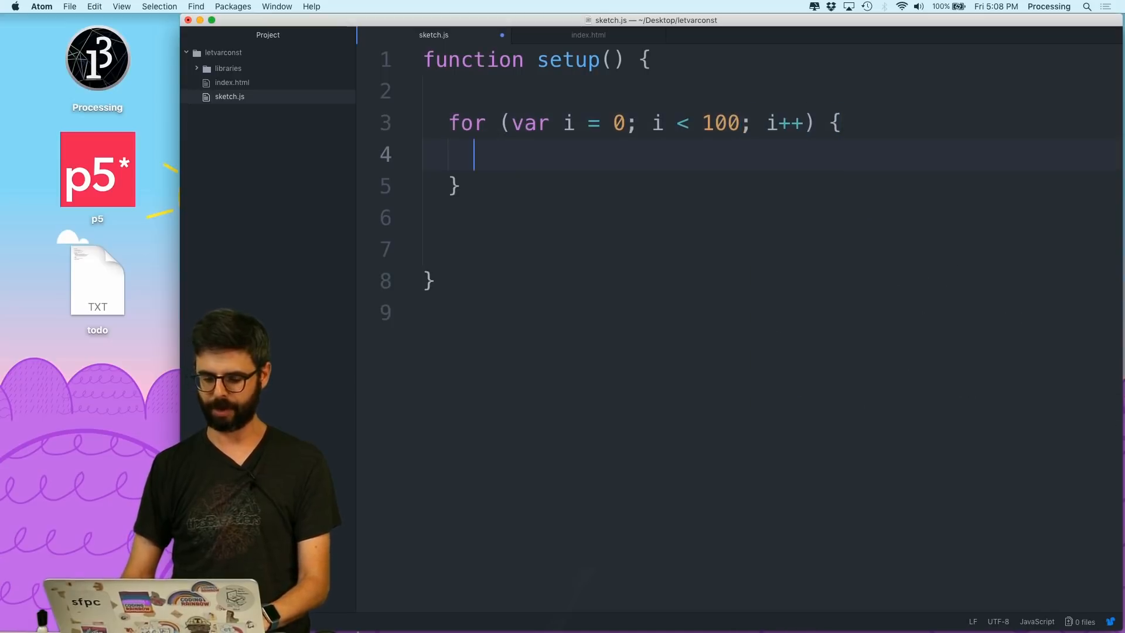
{"action": "type", "text": "// som"}
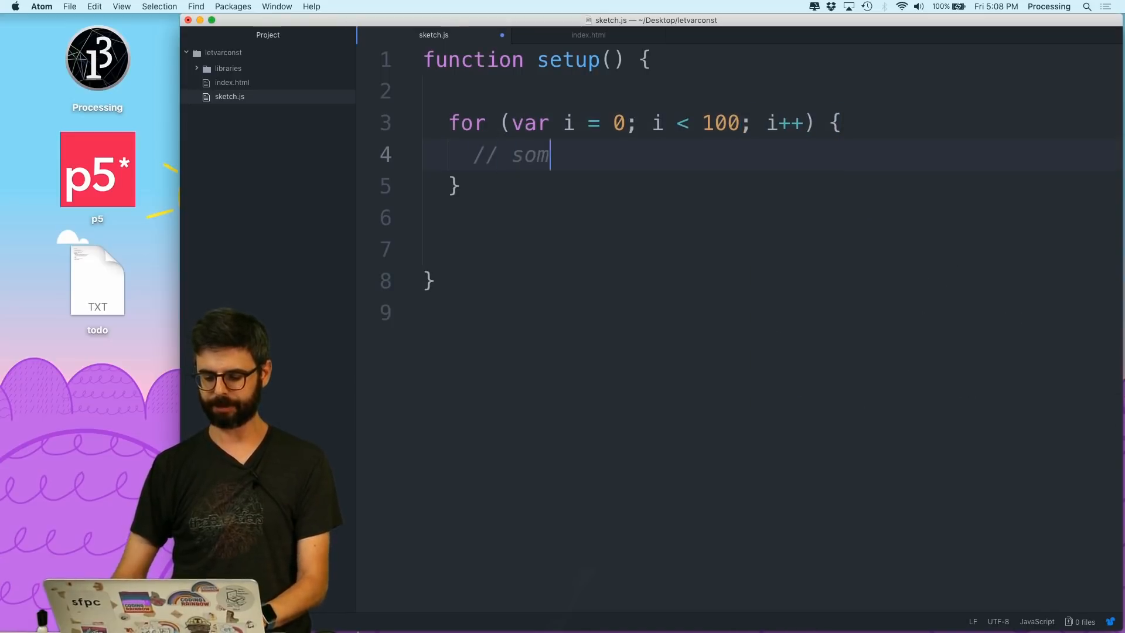
{"action": "type", "text": "e stuff will happen"}
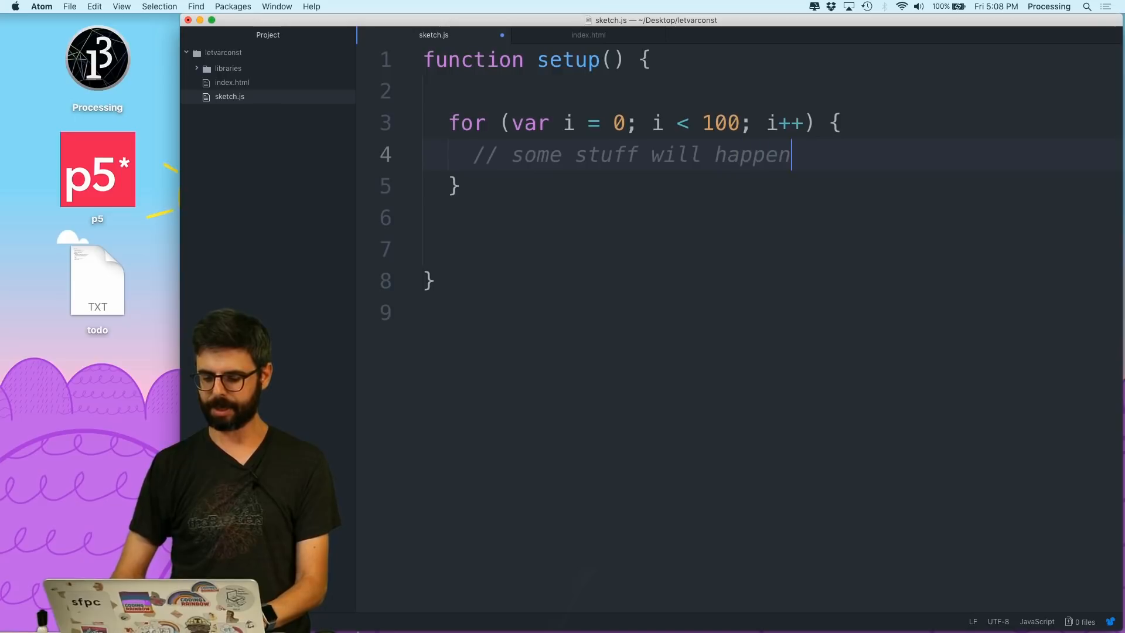
Step: Add var x = mouseX + 100 and an if (x > 50) block setting y = 20 and drawing ellipse(x,y,100)
{"action": "type", "text": "var"}
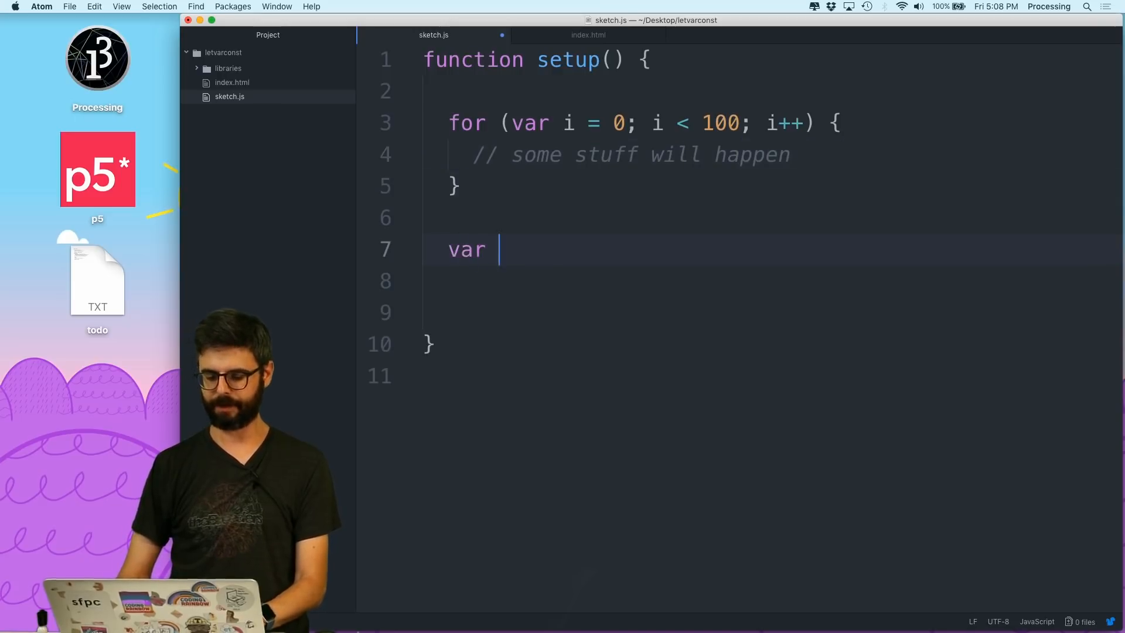
{"action": "type", "text": "x = mouseX +"}
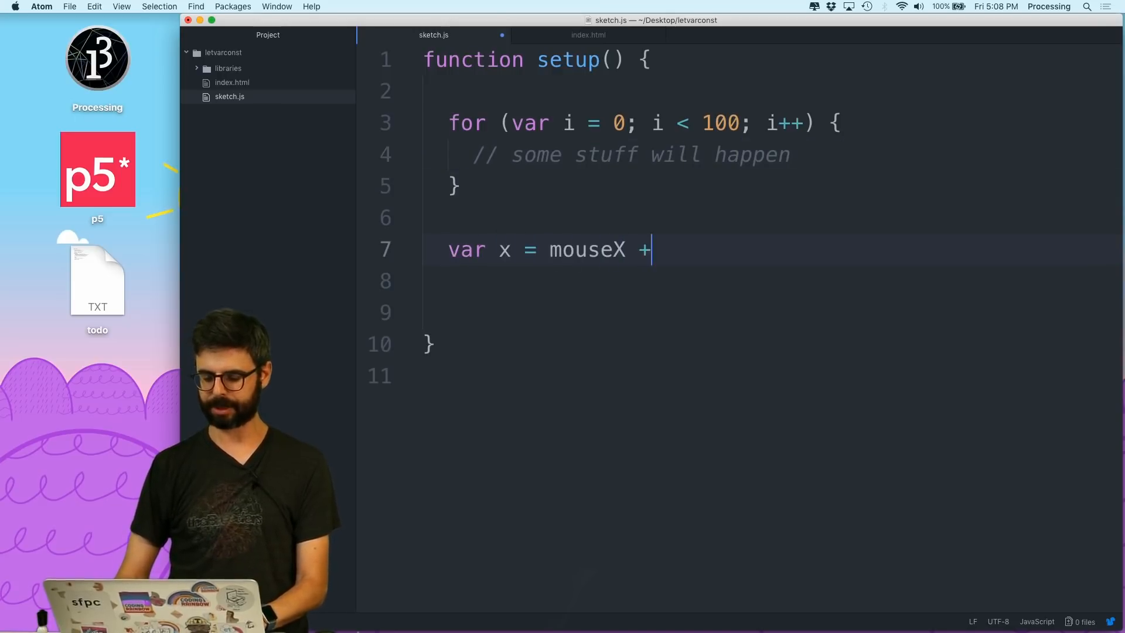
{"action": "type", "text": "100;"}
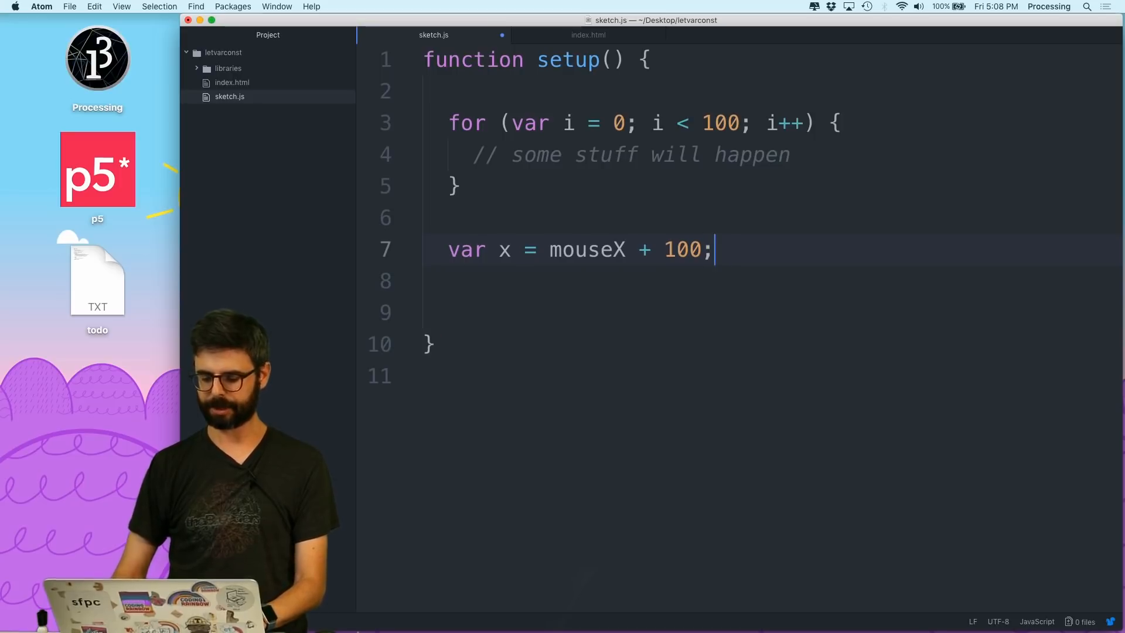
{"action": "type", "text": "if (x > 50) {"}
{"action": "left_click", "coordinate": [771, 313]}
{"action": "type", "text": "var z"}
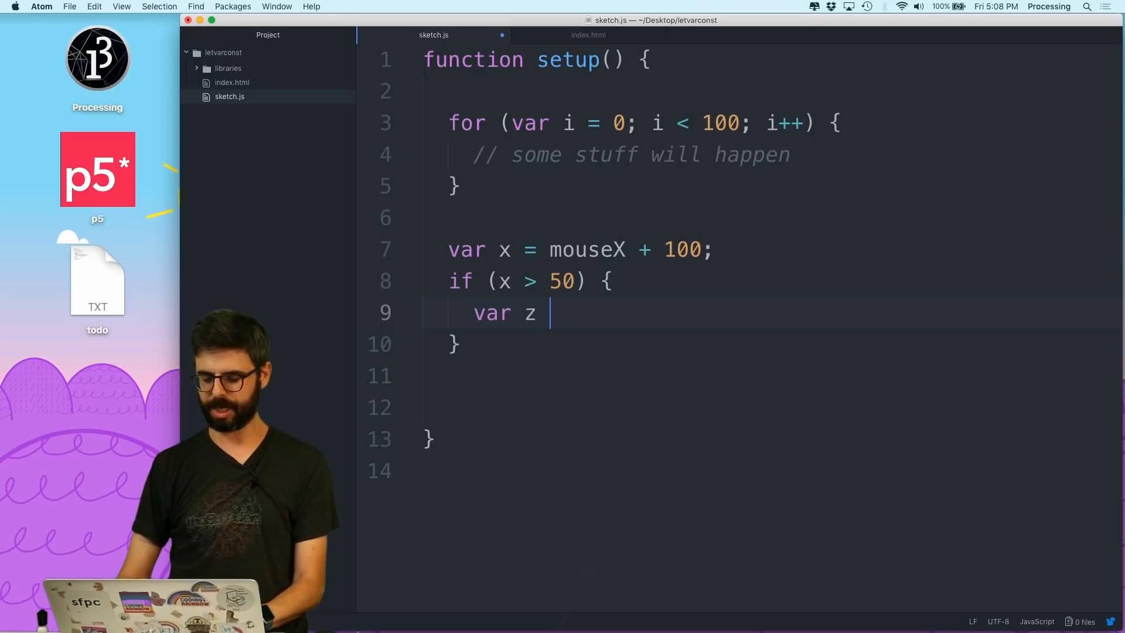
{"action": "type", "text": "= 20;"}
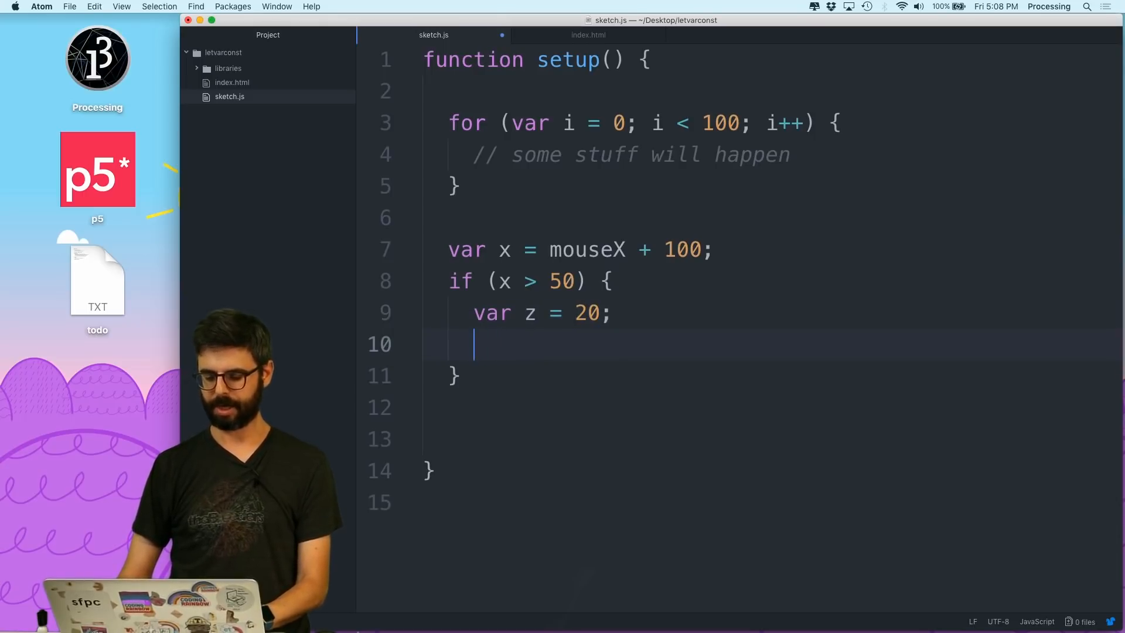
{"action": "type", "text": "ellipse("}
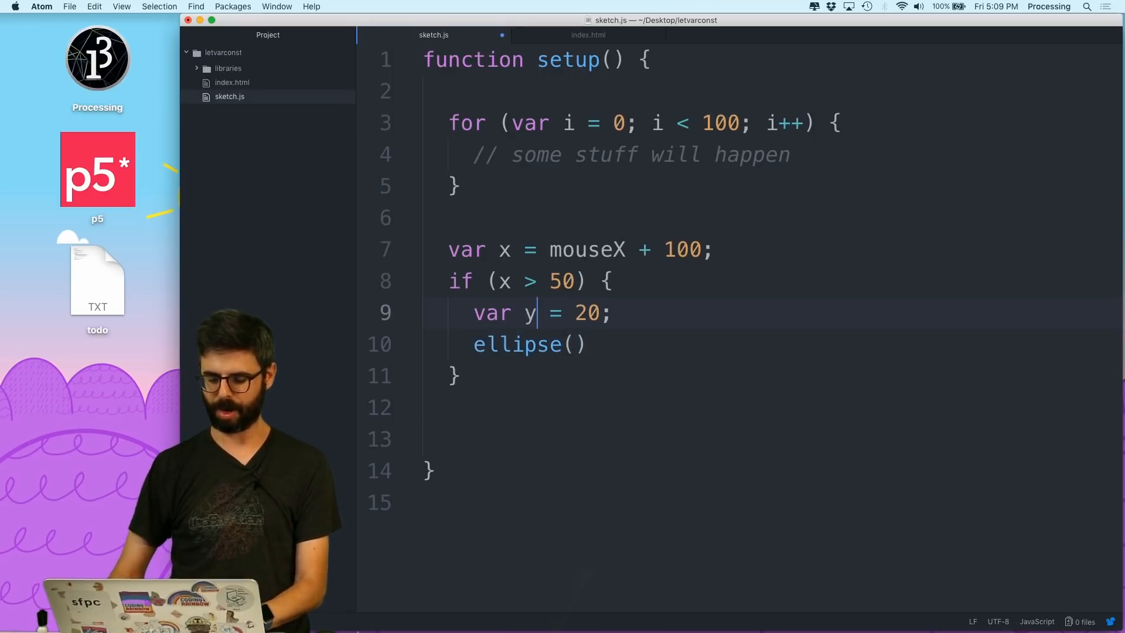
{"action": "type", "text": "x,y,100"}
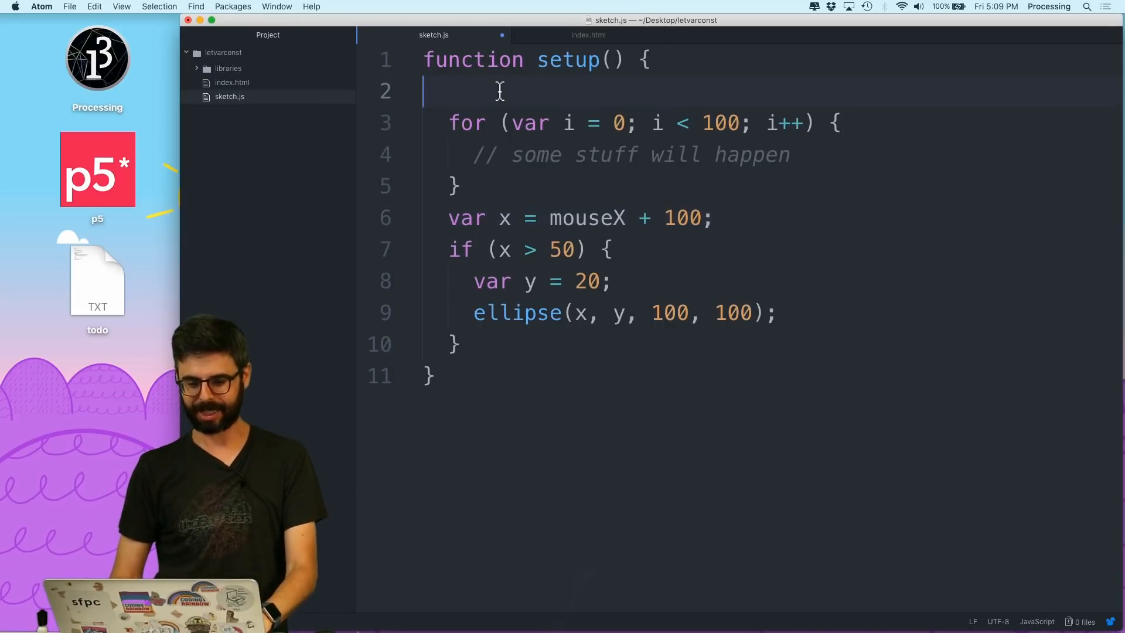
Step: Declare var i, x, y once at the top of setup, dropping var inside the body
{"action": "type", "text": "var i, x,"}
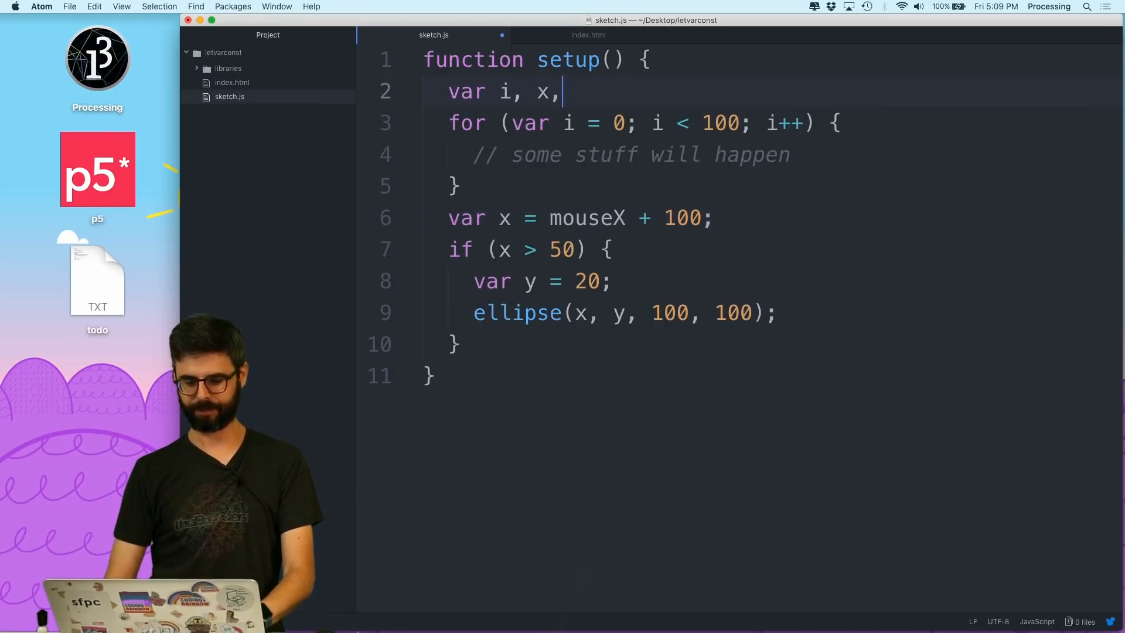
{"action": "type", "text": "y,"}
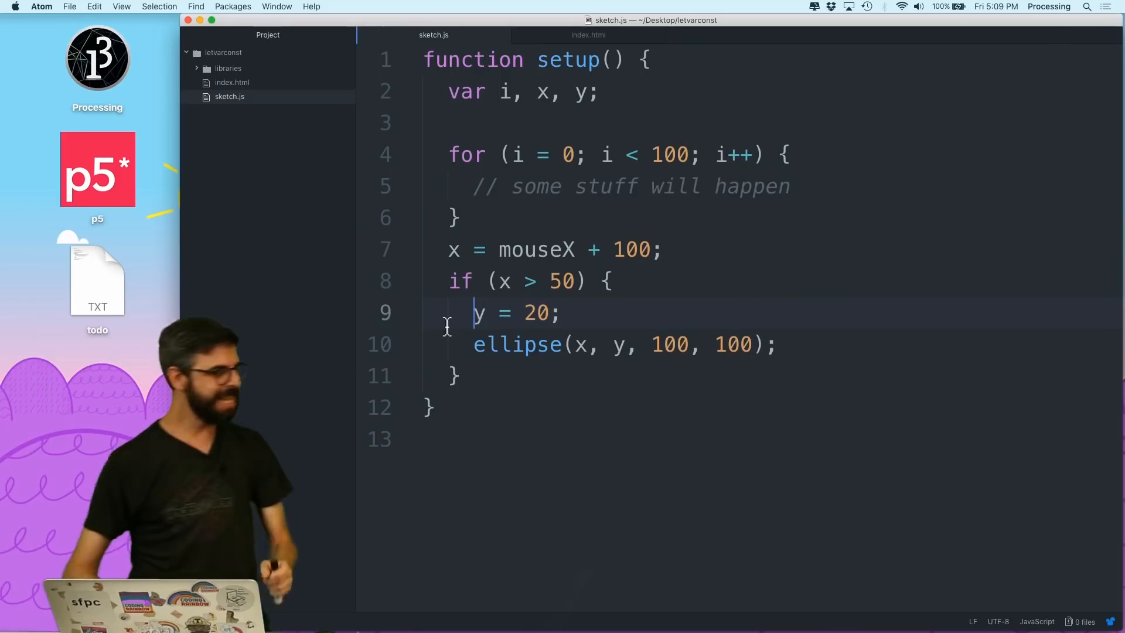
{"action": "type", "text": "var"}
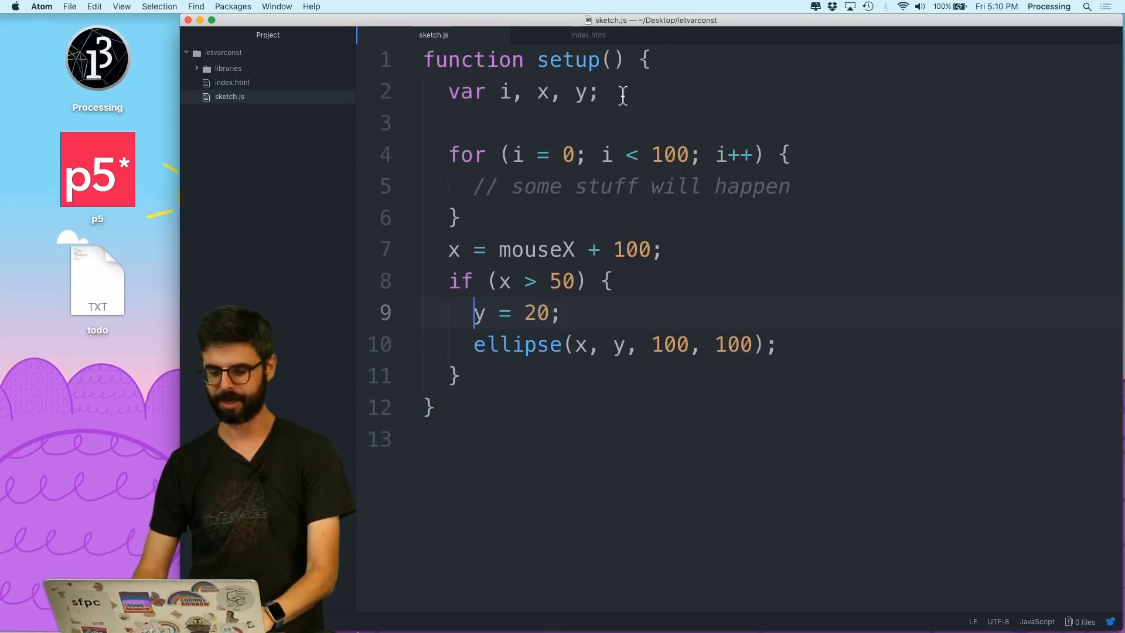
Step: Log y right after the declarations and i at the end of setup
{"action": "type", "text": "console.log("}
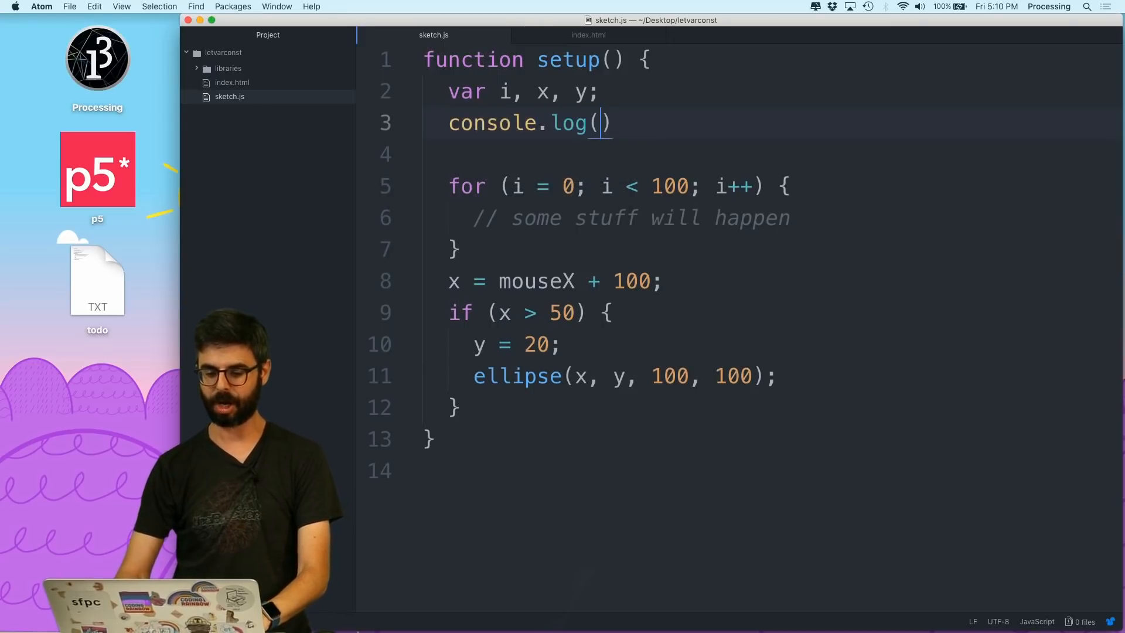
{"action": "type", "text": "y);"}
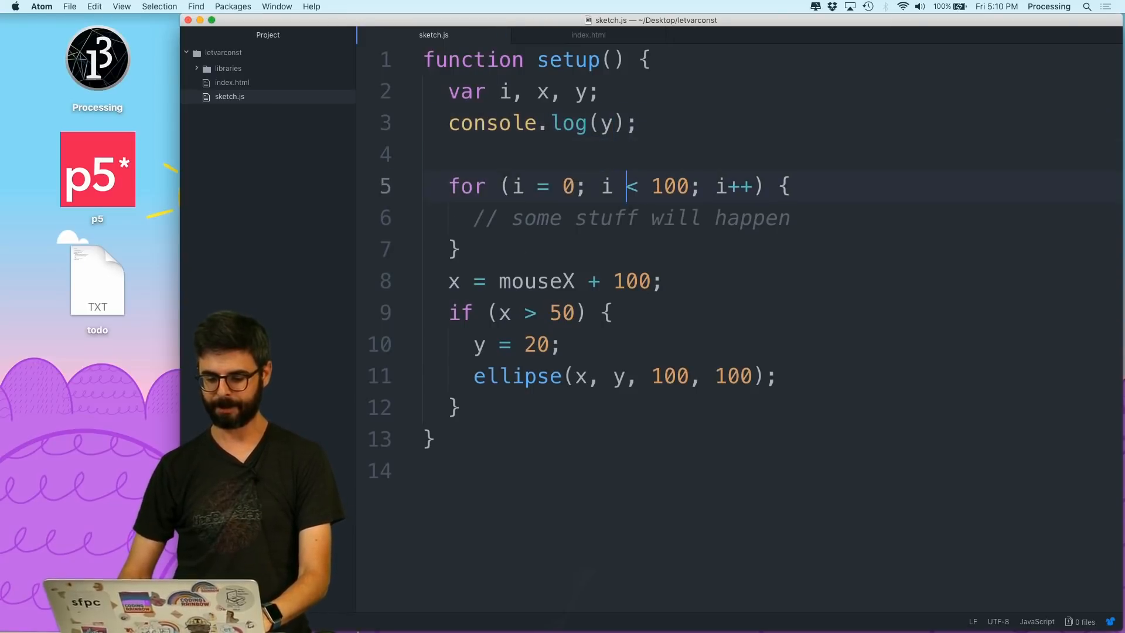
{"action": "type", "text": "consol"}
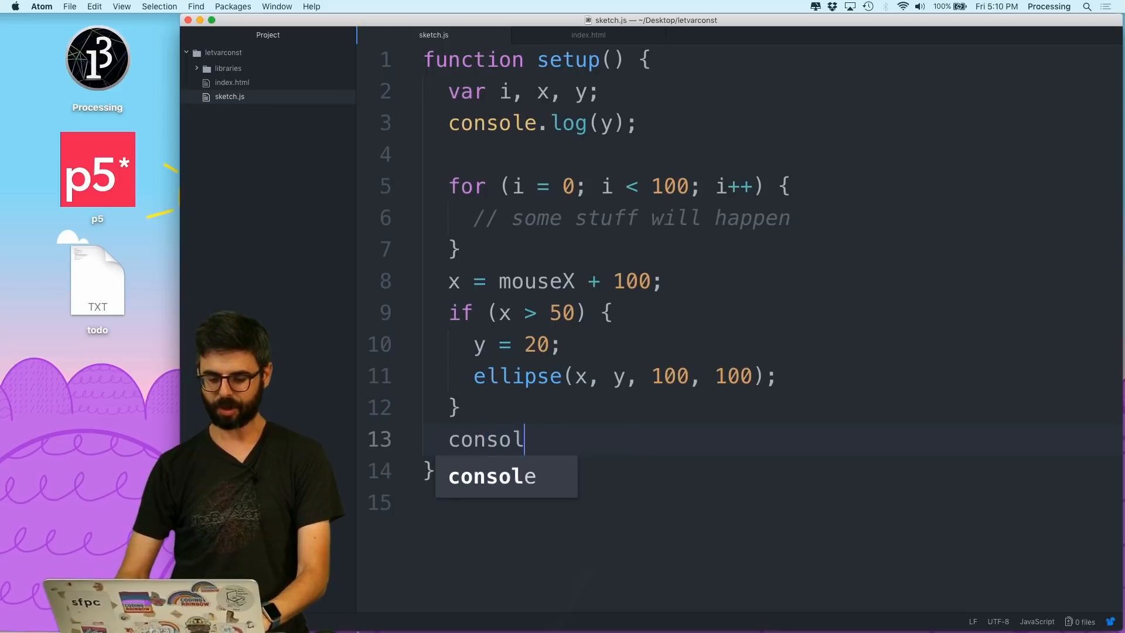
{"action": "type", "text": "e.log("}
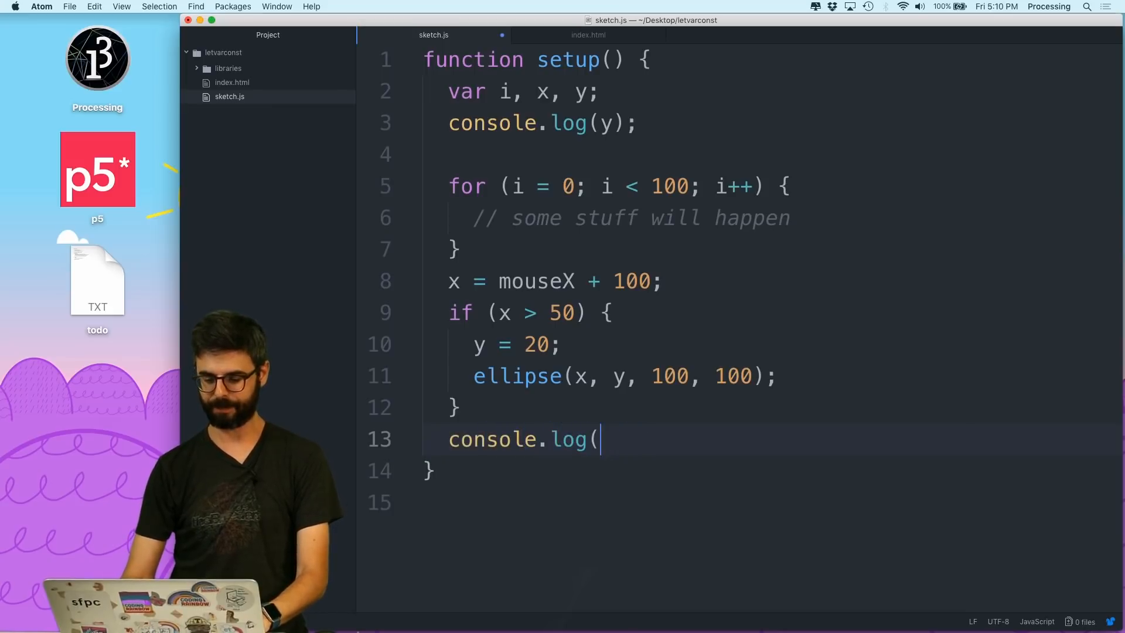
{"action": "type", "text": "i);"}
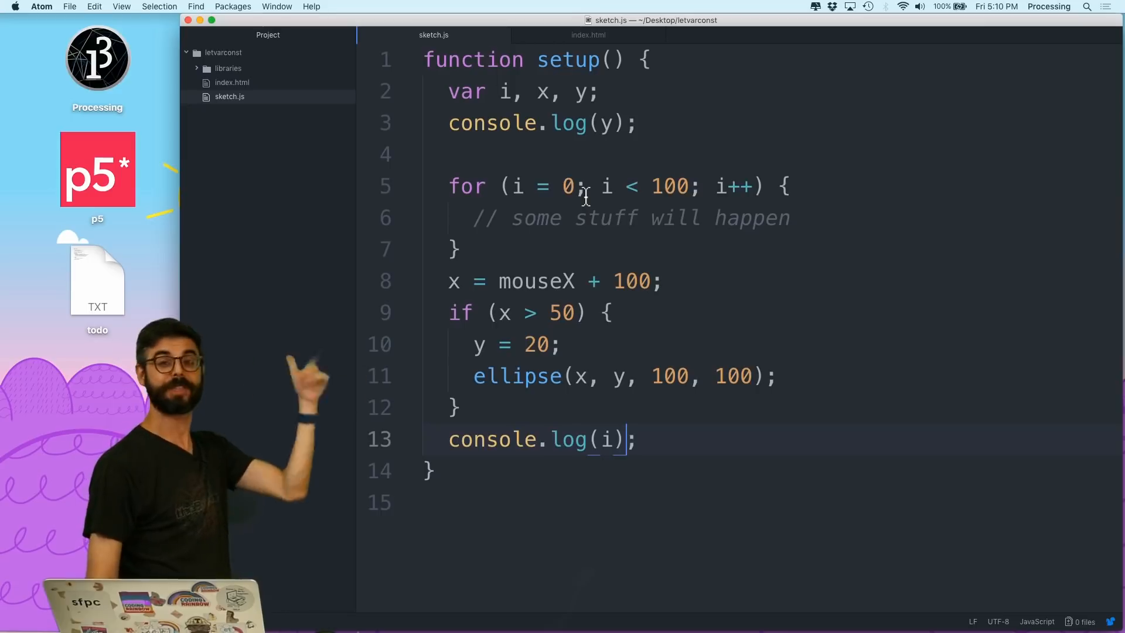
Step: Run the sketch in Chrome to see undefined and 100, then return to Atom
{"action": "key", "text": "cmd+tab"}
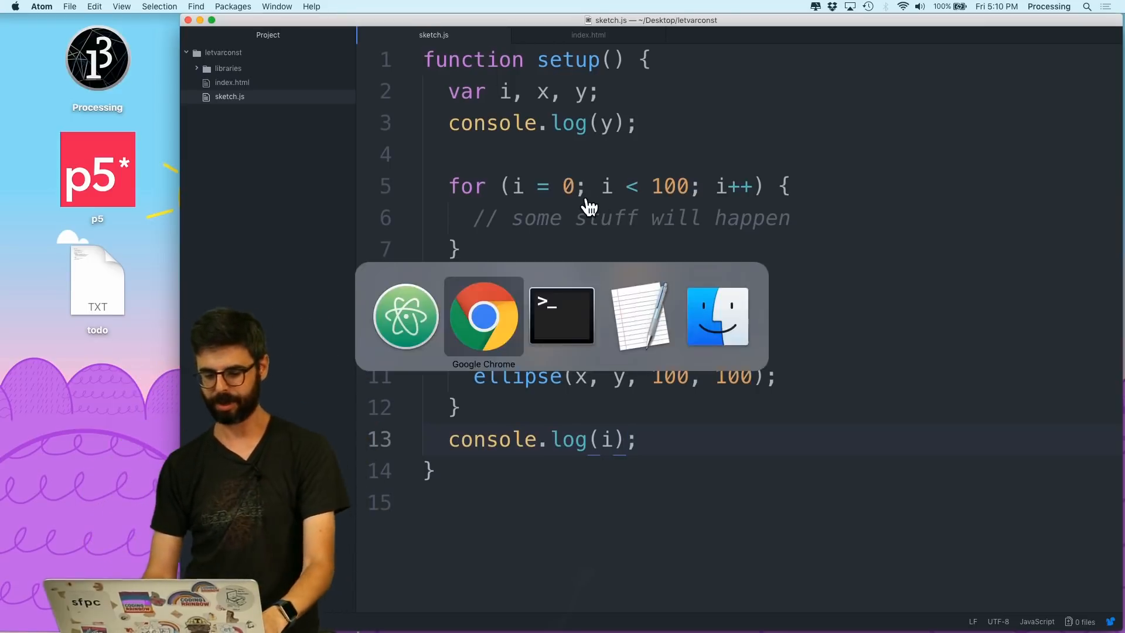
{"action": "left_click", "coordinate": [482, 315]}
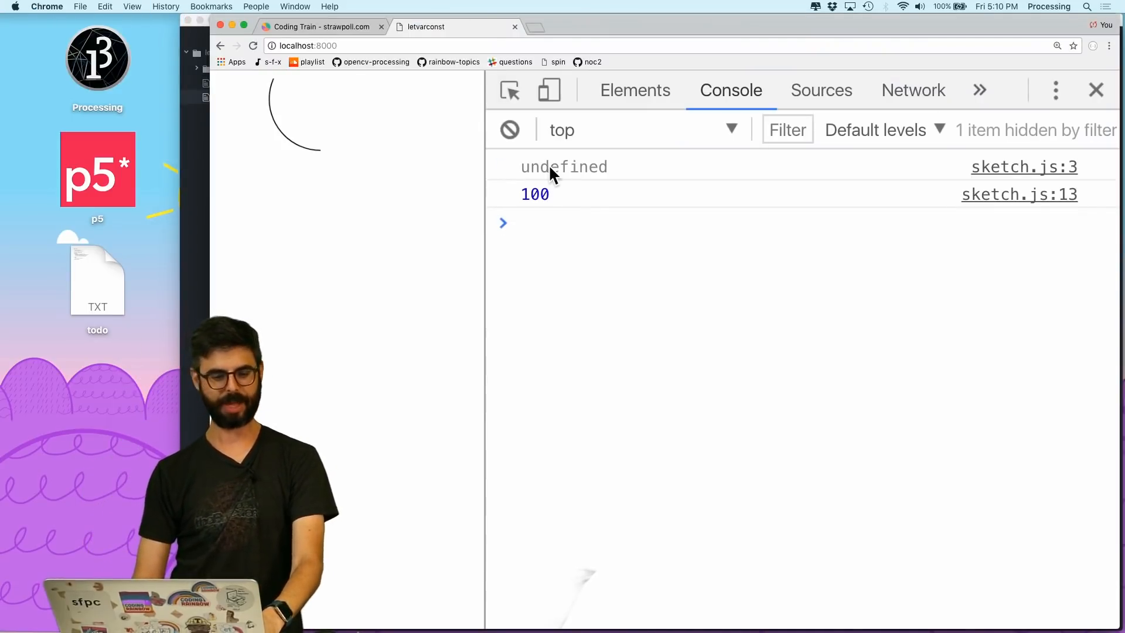
{"action": "key", "text": "cmd+tab"}
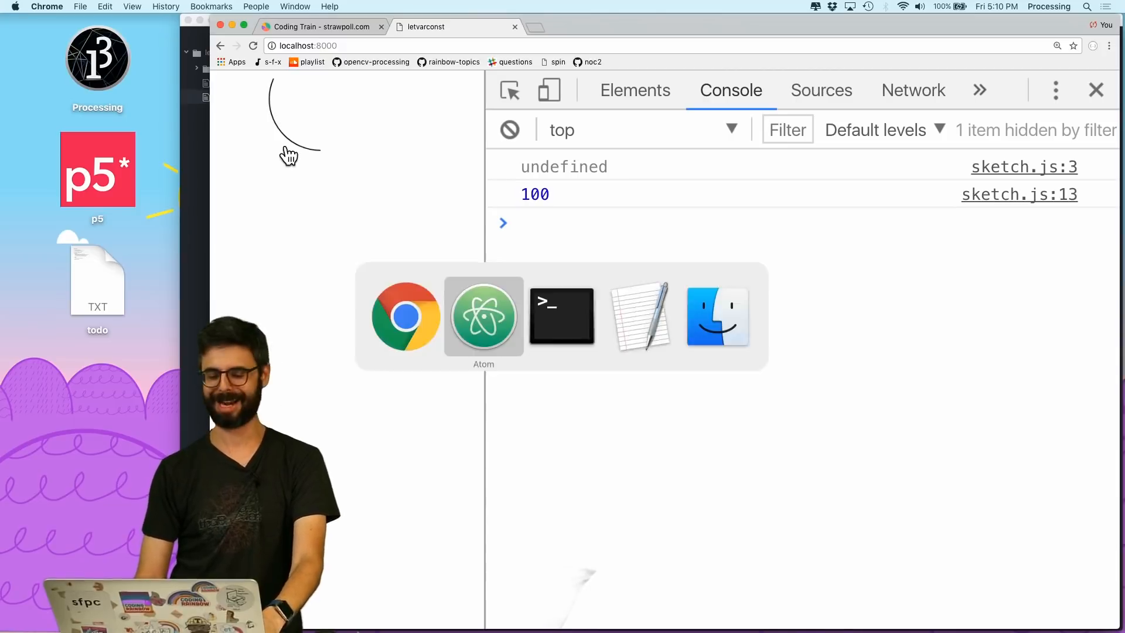
{"action": "left_click", "coordinate": [484, 315]}
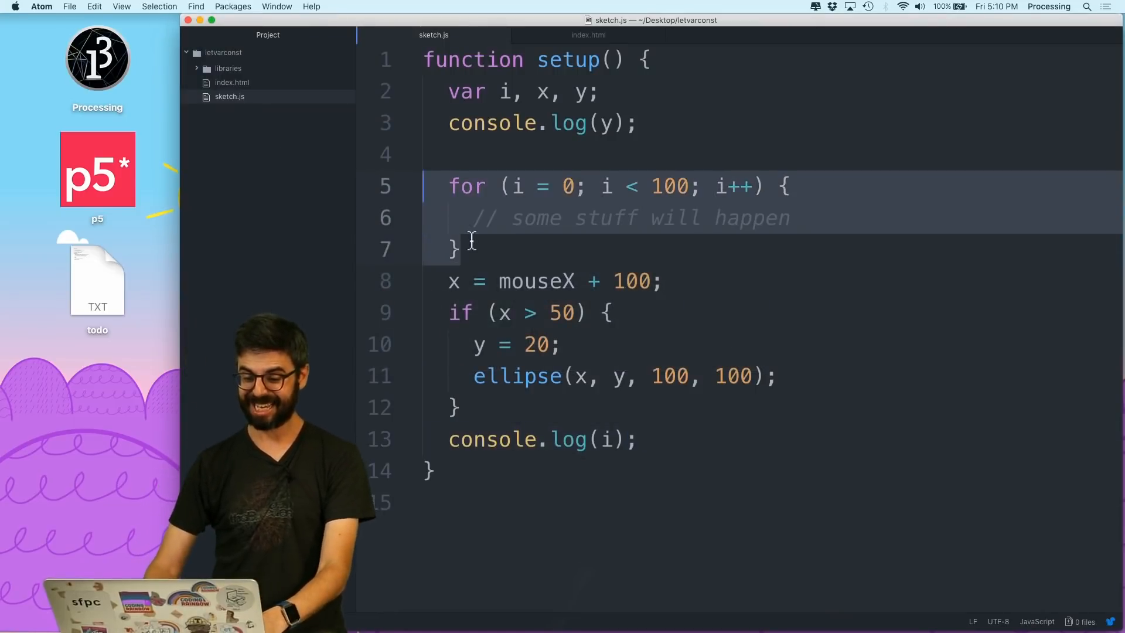
Step: Duplicate the for loop and remove the var i, x, y line and console.log(y)
{"action": "type", "text": "var"}
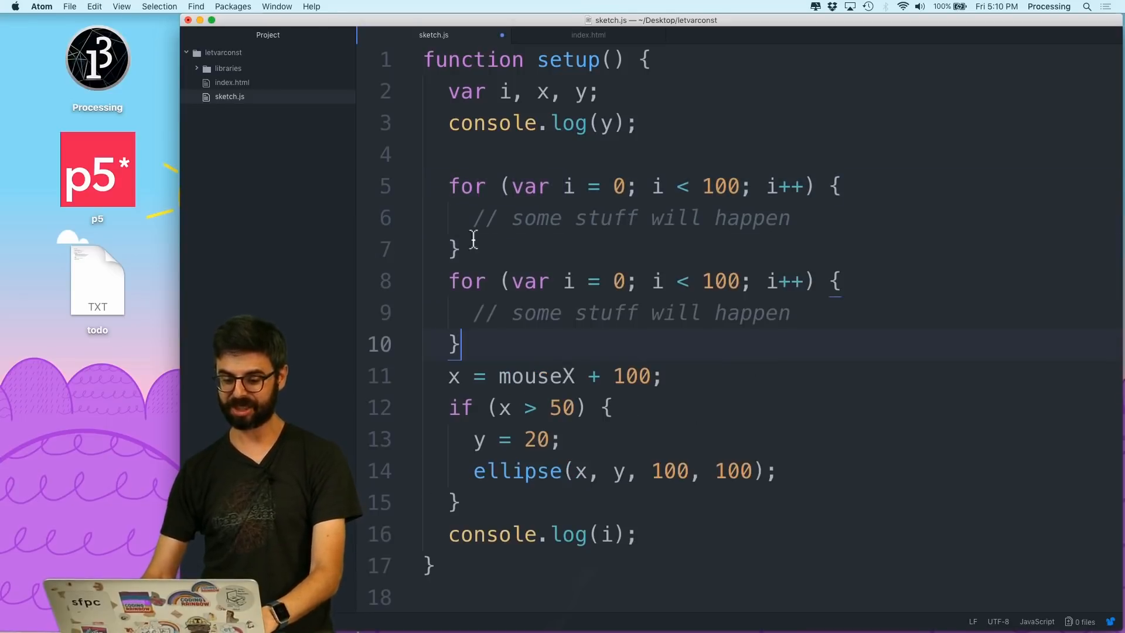
{"action": "left_click", "coordinate": [531, 92]}
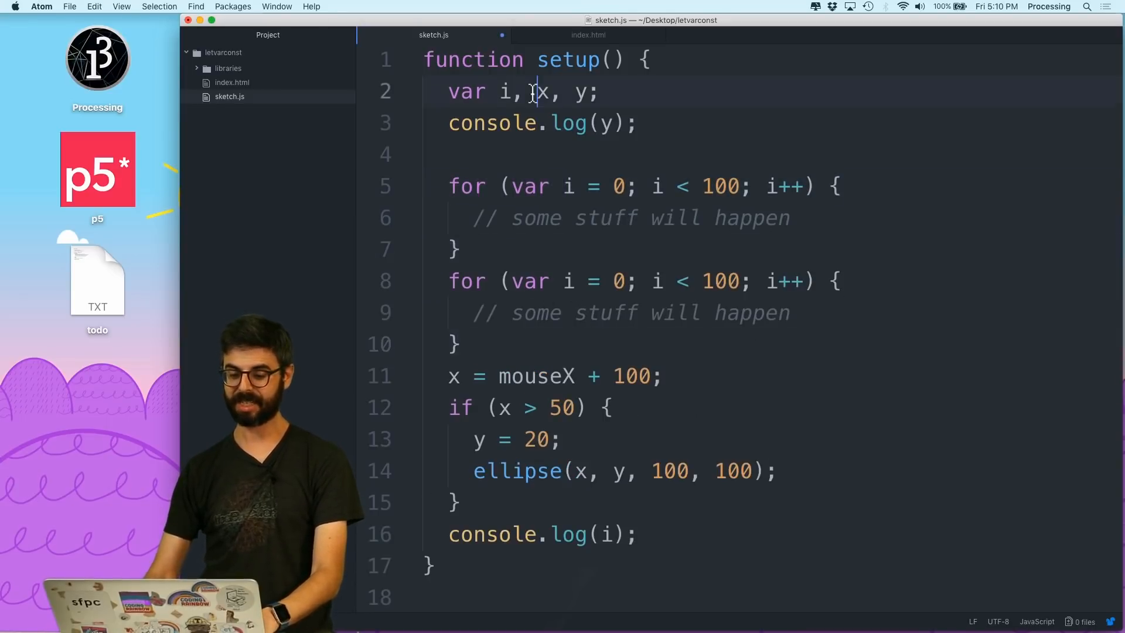
{"action": "type", "text": "im"}
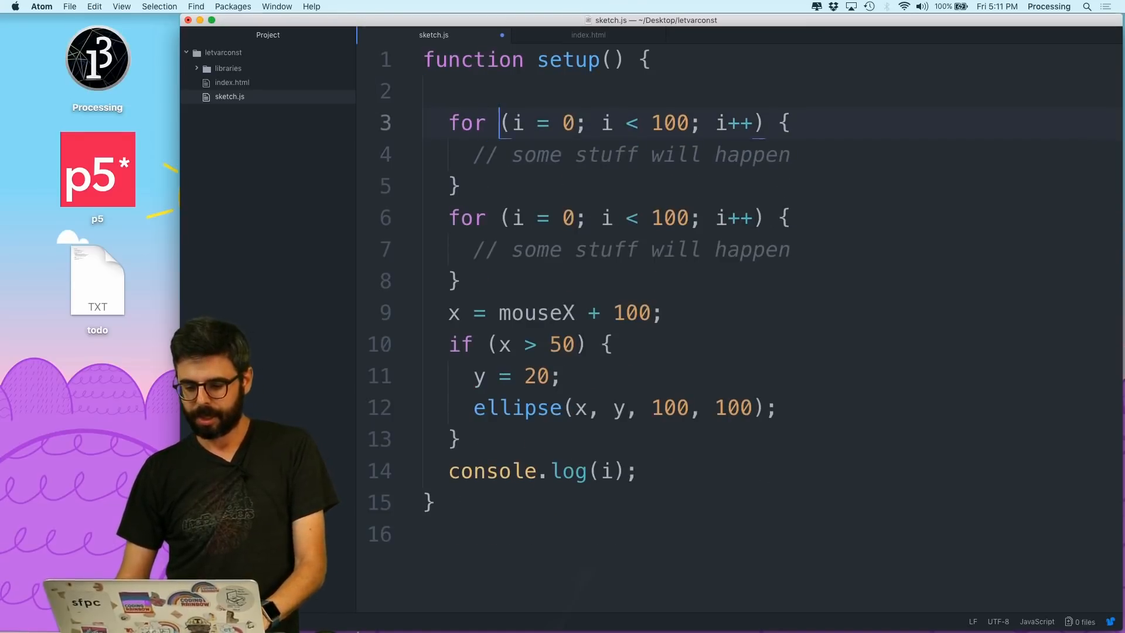
Step: Trim setup to one for (var i …) loop followed by console.log(i)
{"action": "type", "text": "var"}
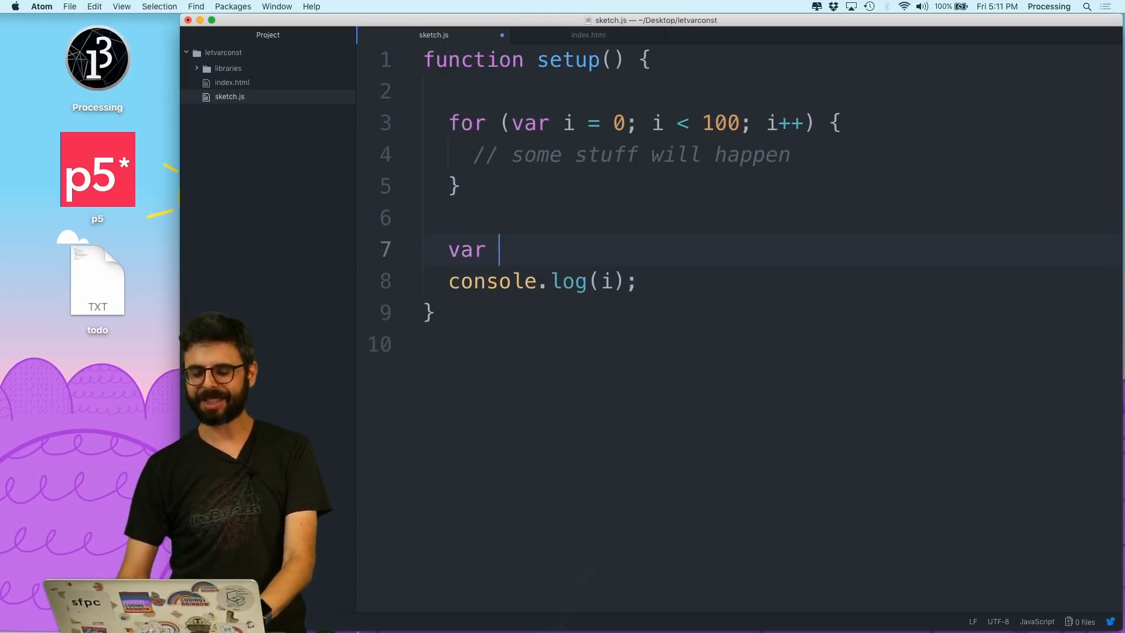
{"action": "key", "text": "backspace"}
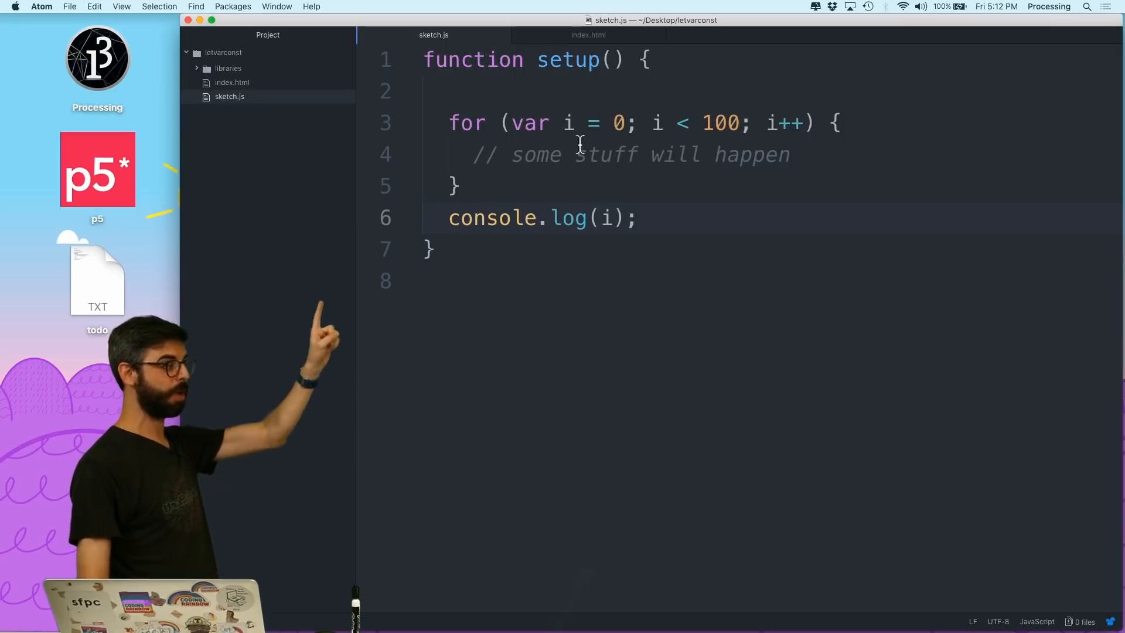
Step: Declare i with let and start an if (mouseX > 20) block inside the loop
{"action": "double_click", "coordinate": [529, 123]}
{"action": "type", "text": "let"}
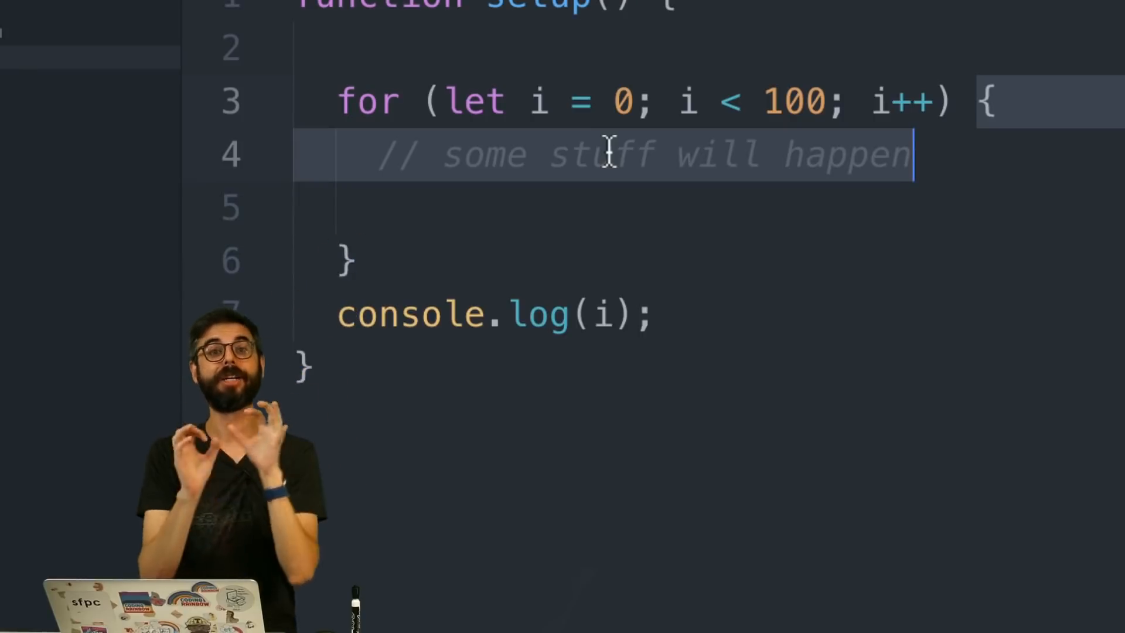
{"action": "type", "text": "if"}
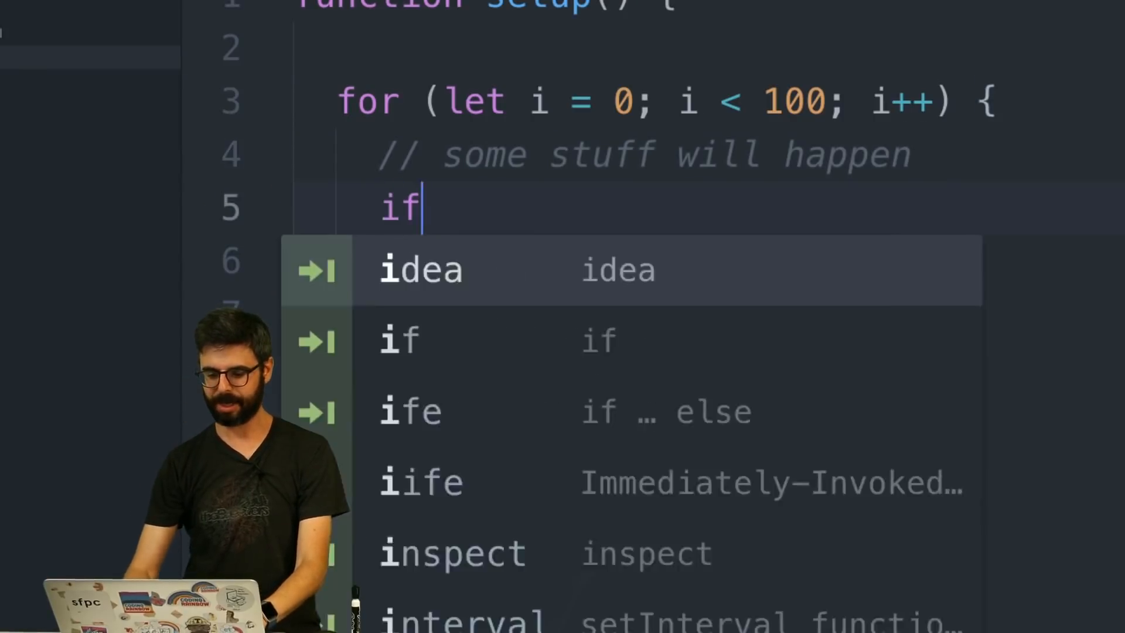
{"action": "type", "text": "(mouseX ."}
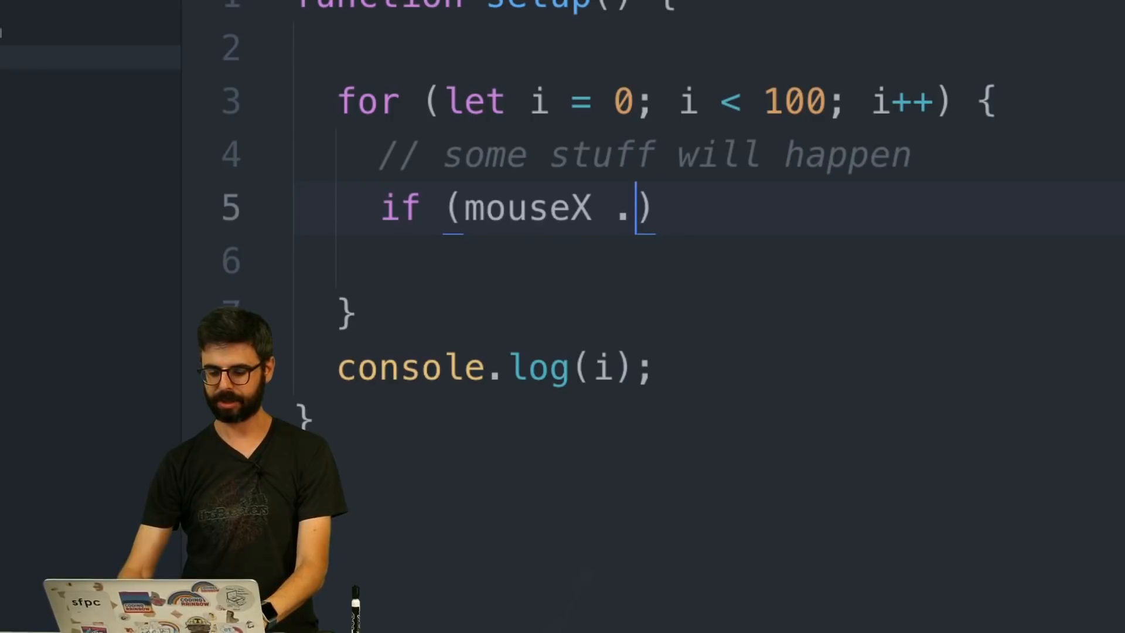
{"action": "type", "text": "> 20"}
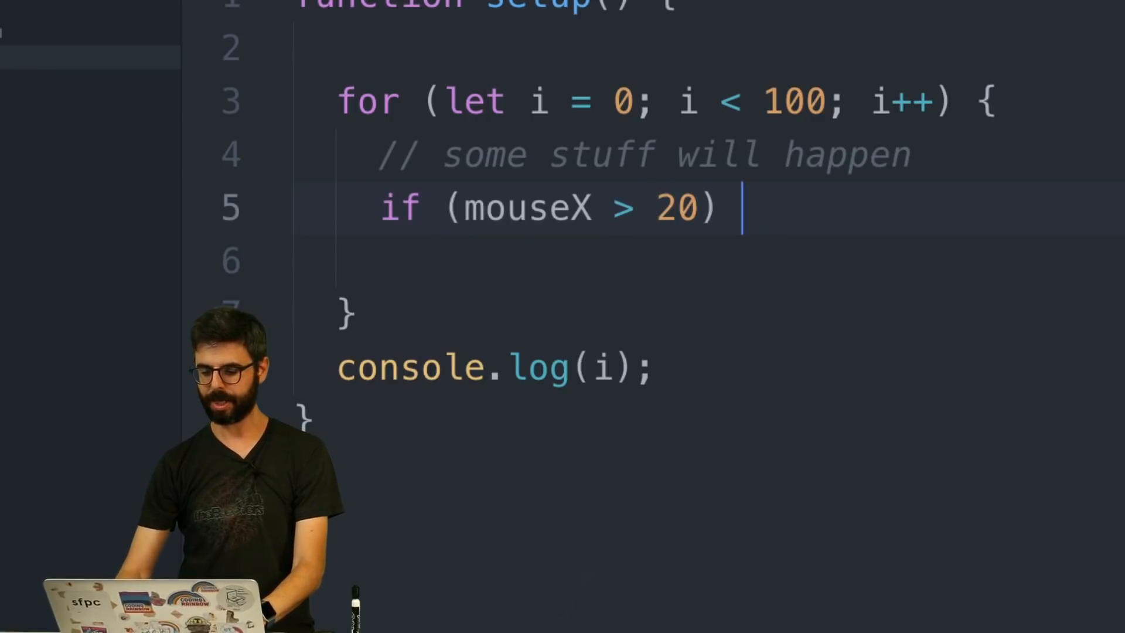
Step: Inside the if block declare let j = 20 and begin a console.log
{"action": "type", "text": "{ let j = 2"}
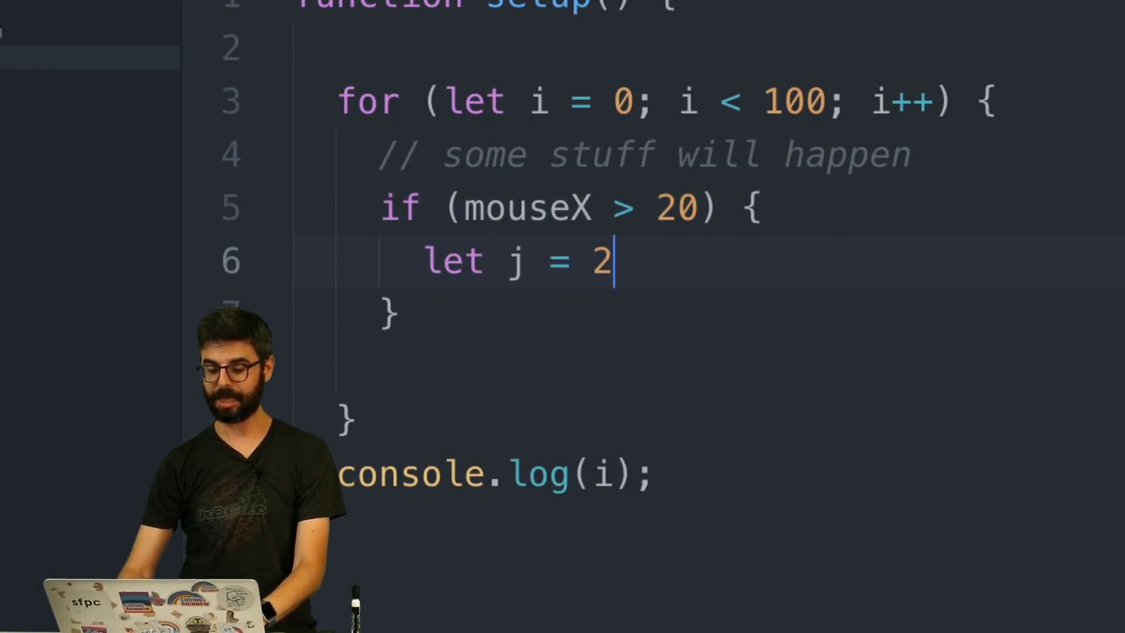
{"action": "type", "text": "0;"}
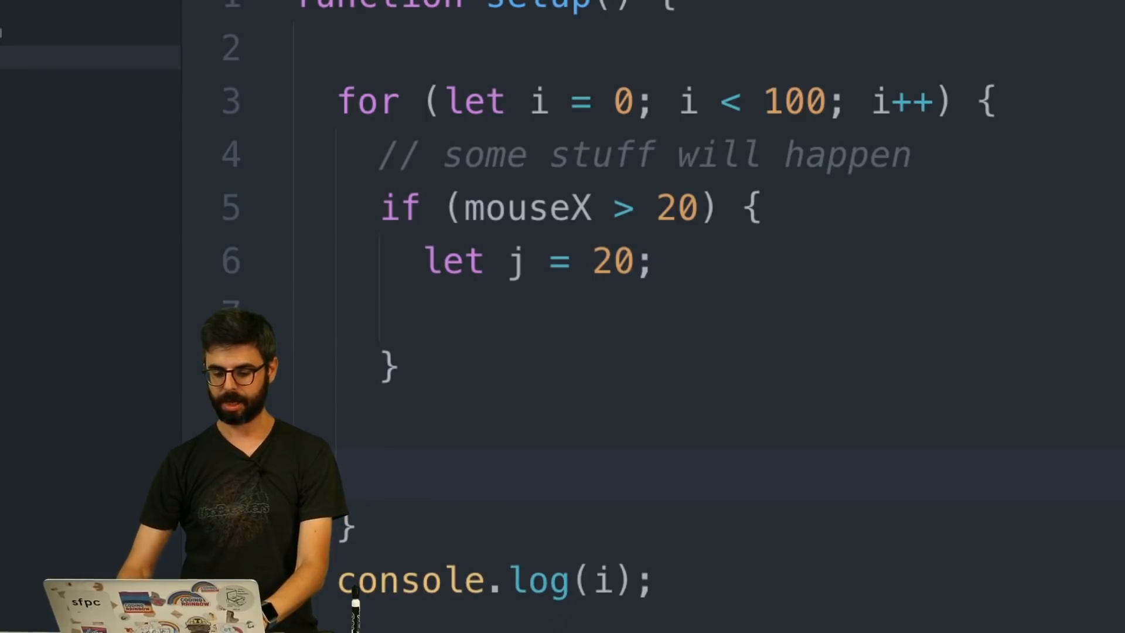
{"action": "type", "text": "console.log"}
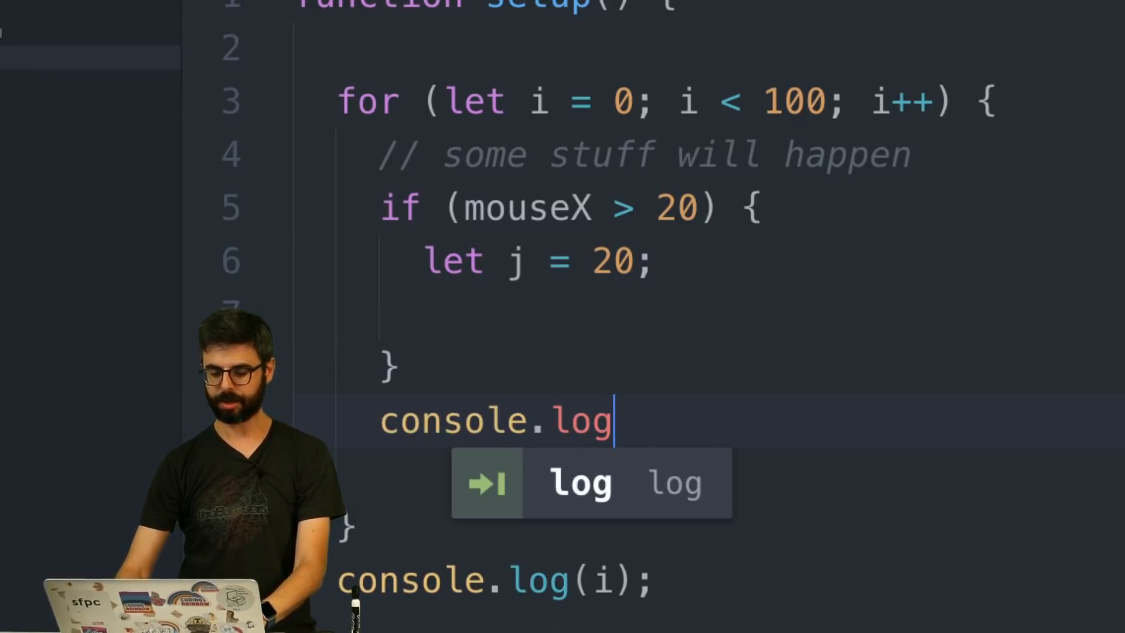